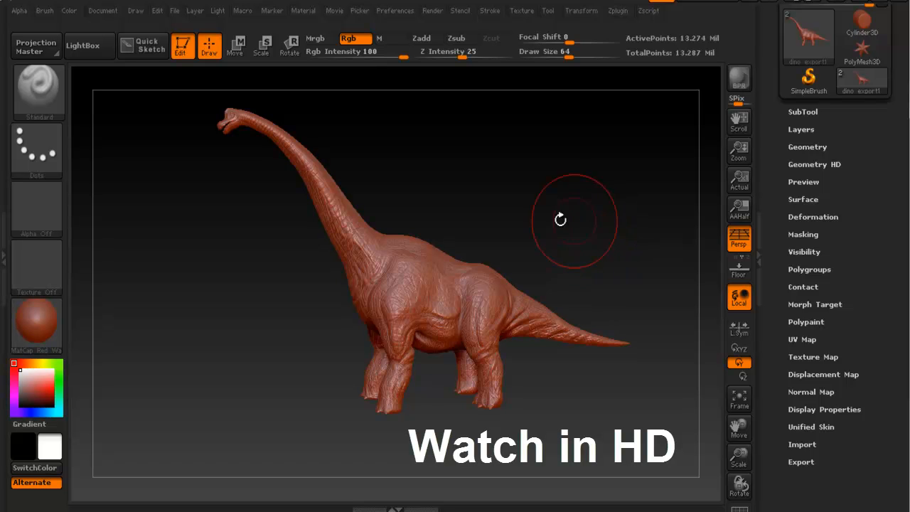
- Orbit, zoom and reposition the red wax dinosaur to view it from several angles
drag(560, 220, 376, 258)
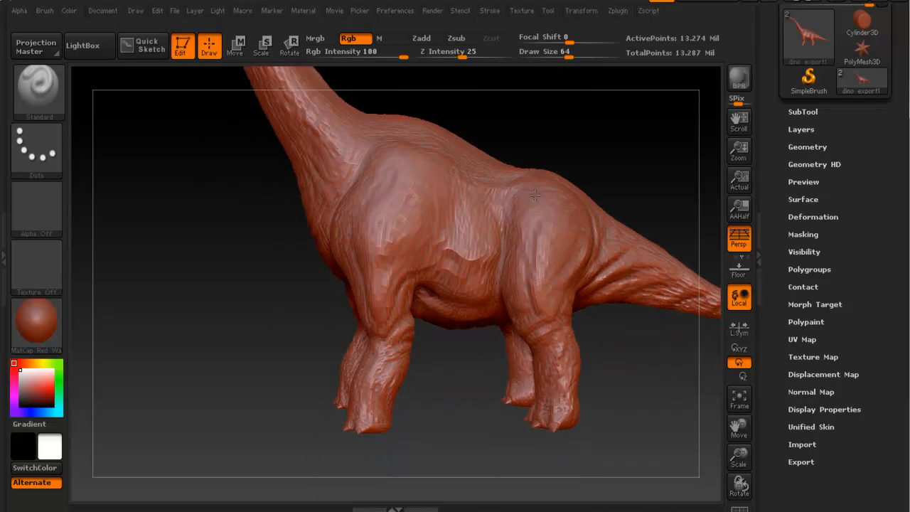
drag(533, 195, 524, 218)
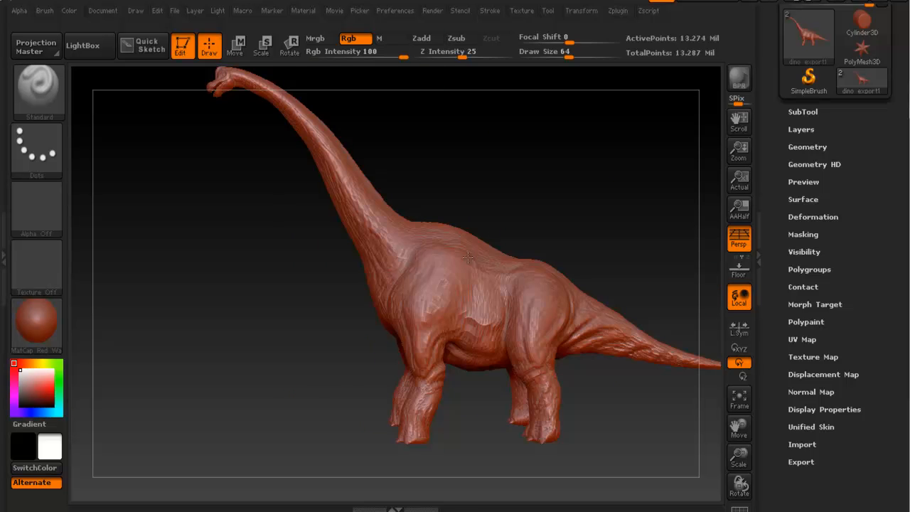
drag(467, 258, 647, 174)
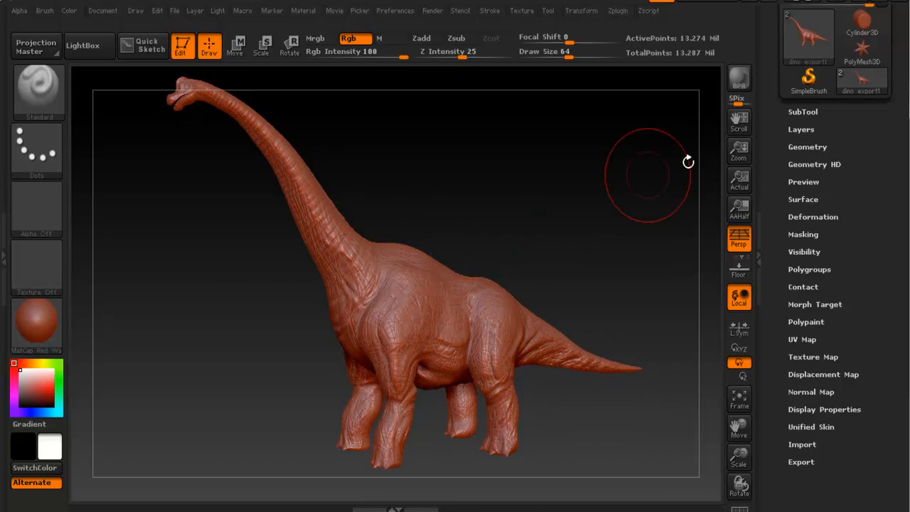
click(800, 130)
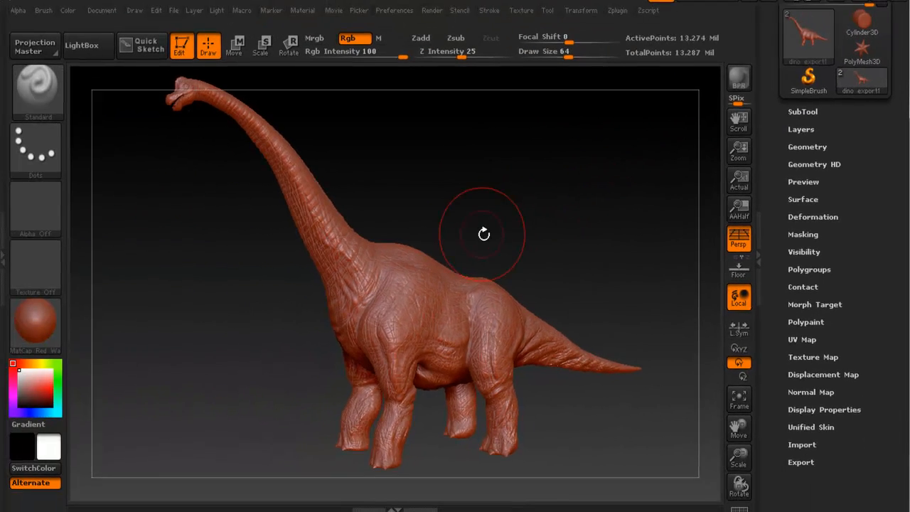
drag(483, 235, 528, 225)
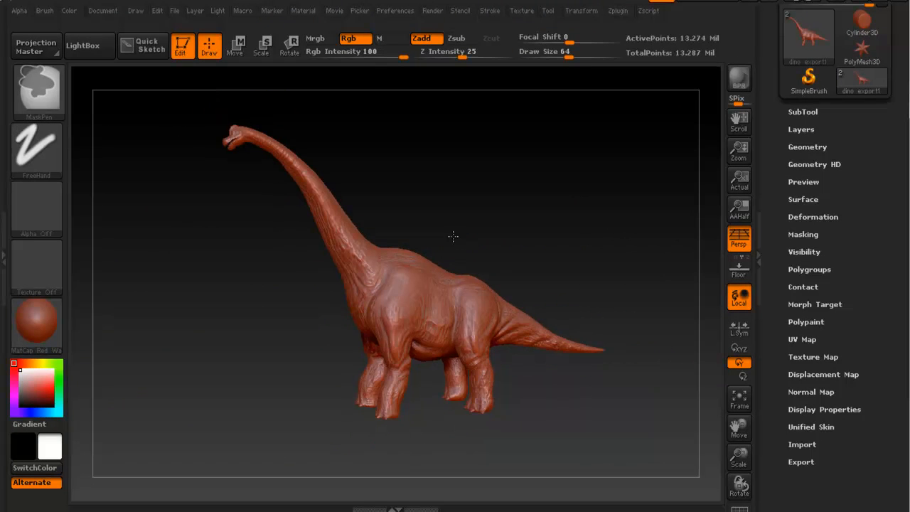
drag(453, 237, 473, 227)
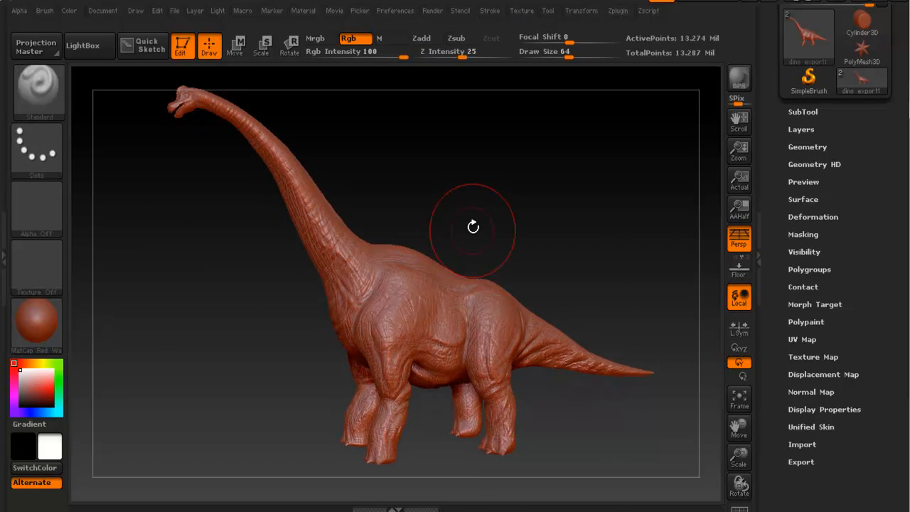
drag(472, 227, 446, 235)
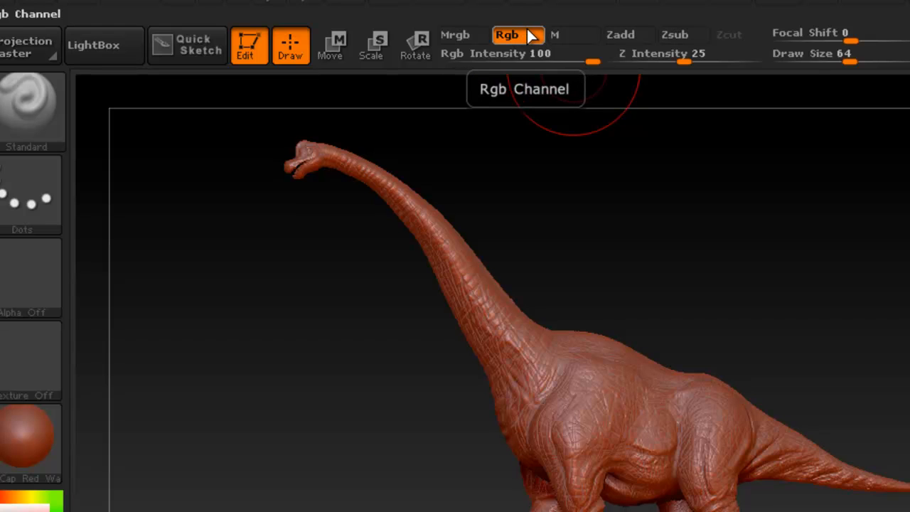
mouse_move(629, 35)
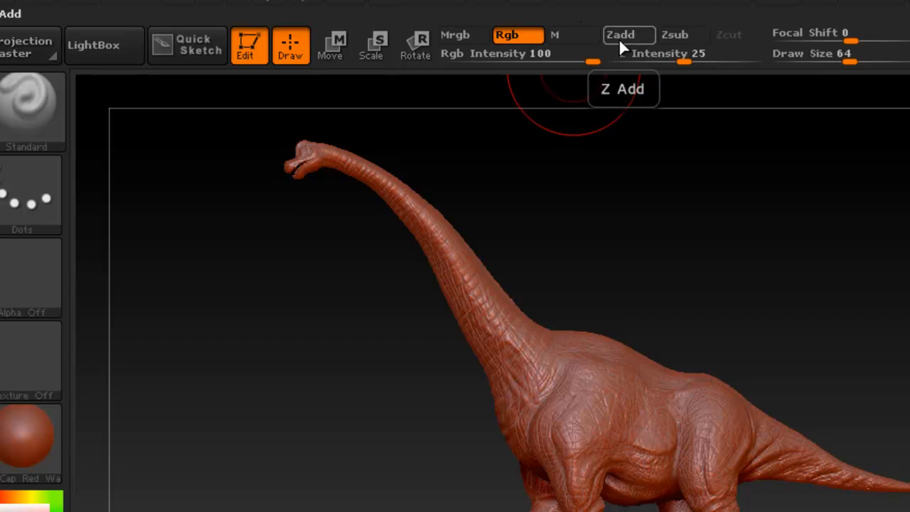
mouse_move(629, 34)
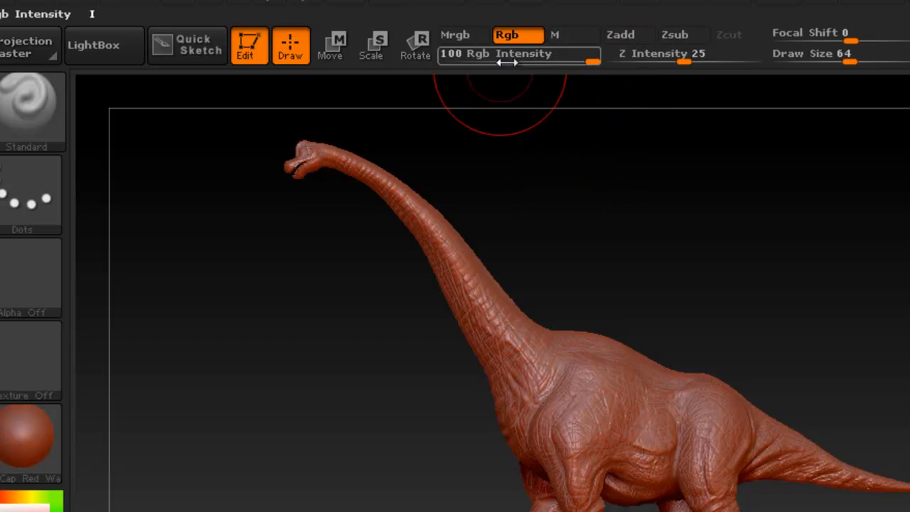
mouse_move(522, 54)
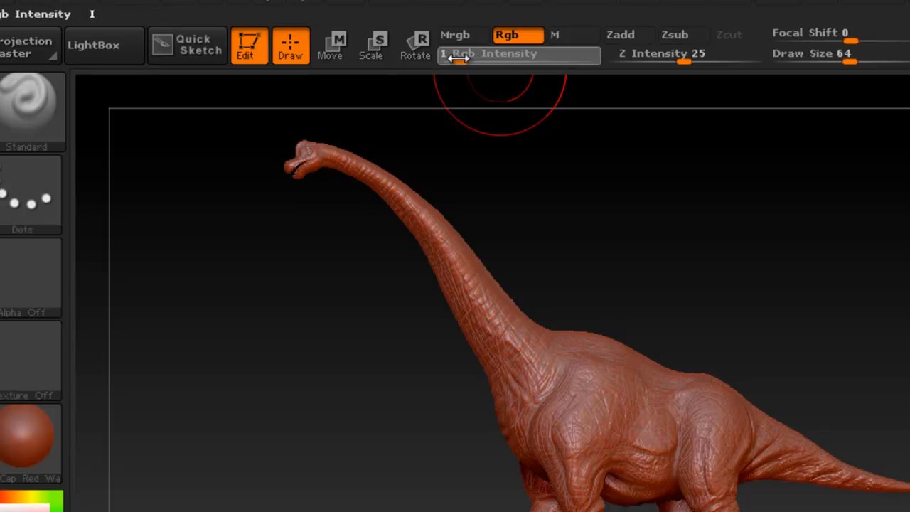
- Try the colour intensity slider, then apply the plain BasicMaterial to the sculpt
drag(458, 55, 593, 55)
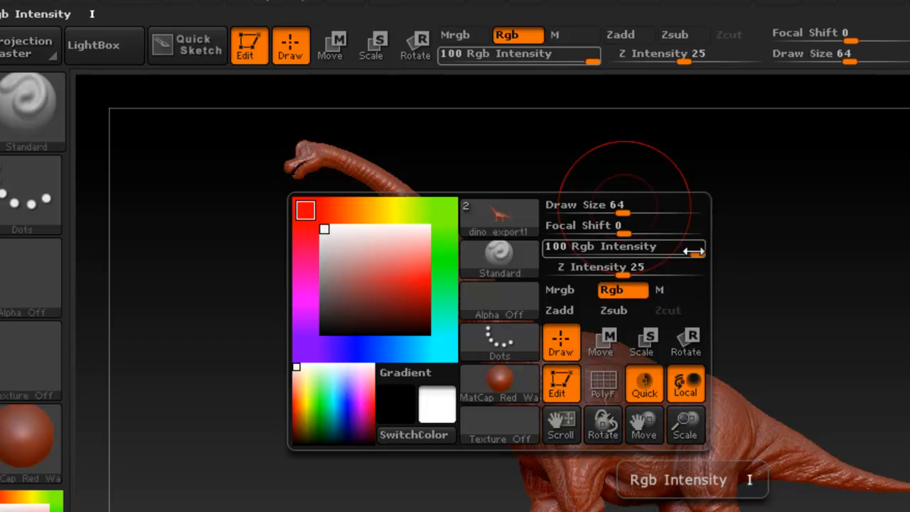
click(580, 238)
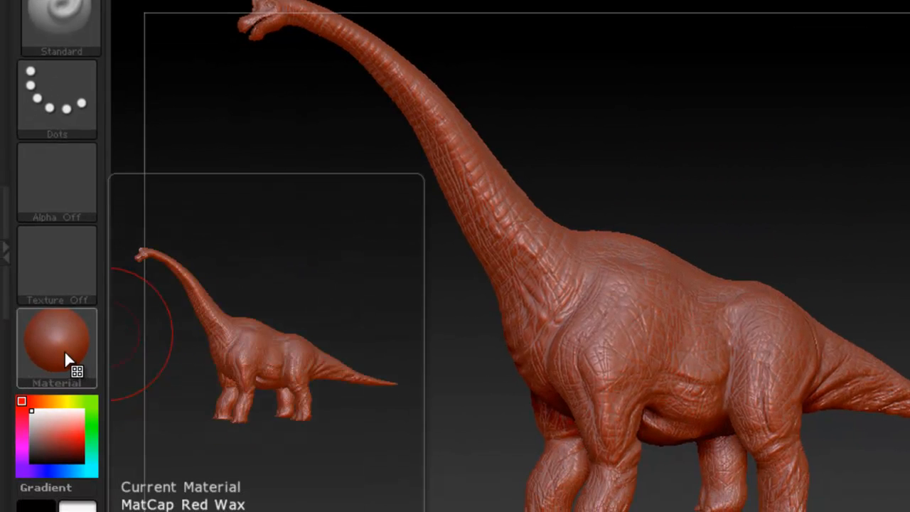
click(56, 345)
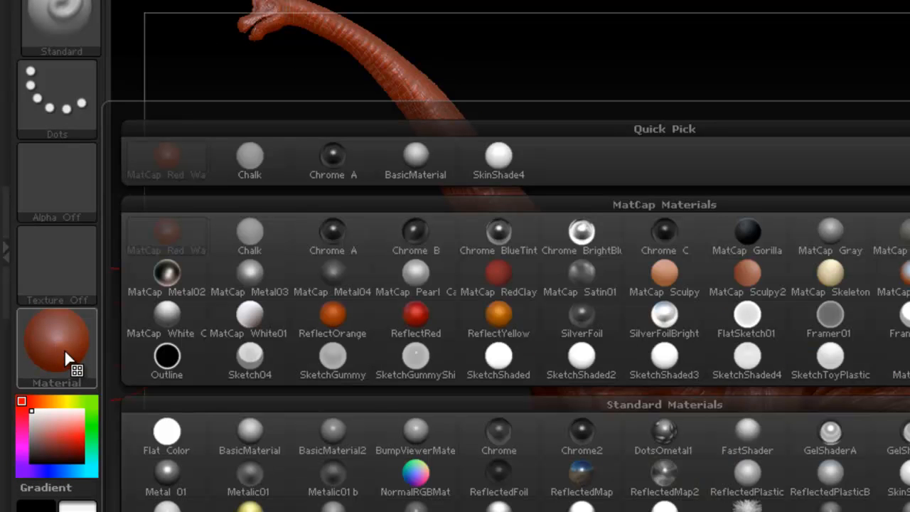
mouse_move(68, 349)
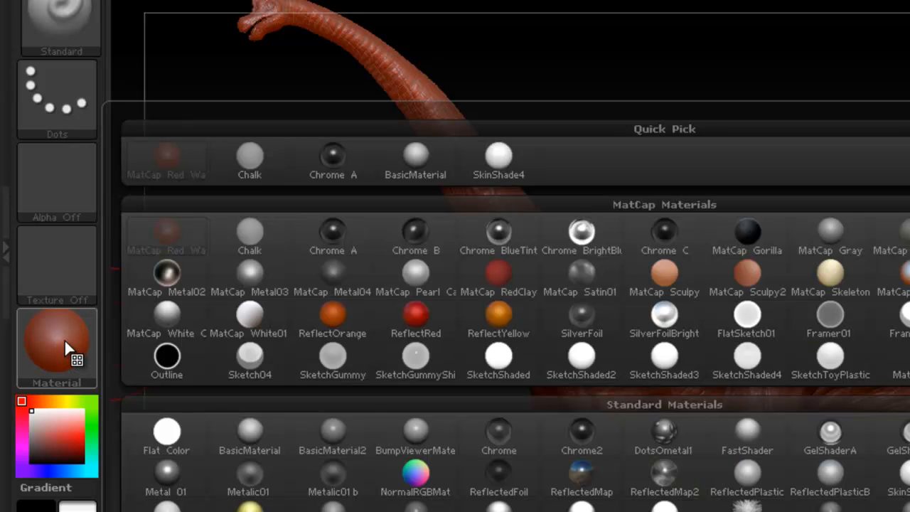
click(165, 160)
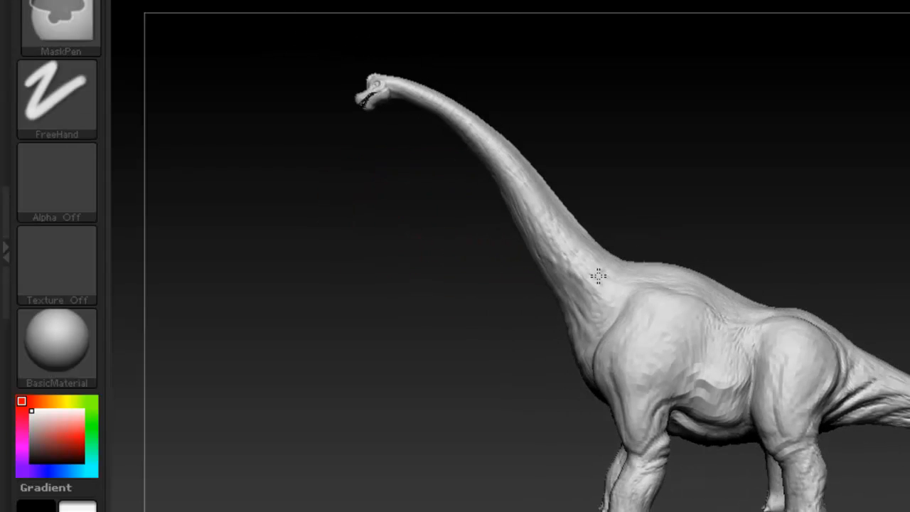
- Browse the materials and apply SketchShaded4 for a white, hatched sketch look
drag(597, 277, 393, 296)
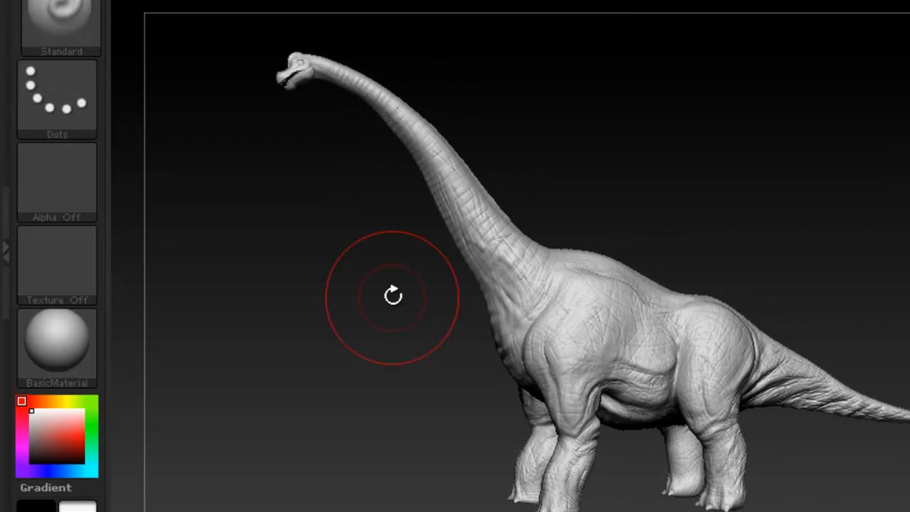
click(57, 345)
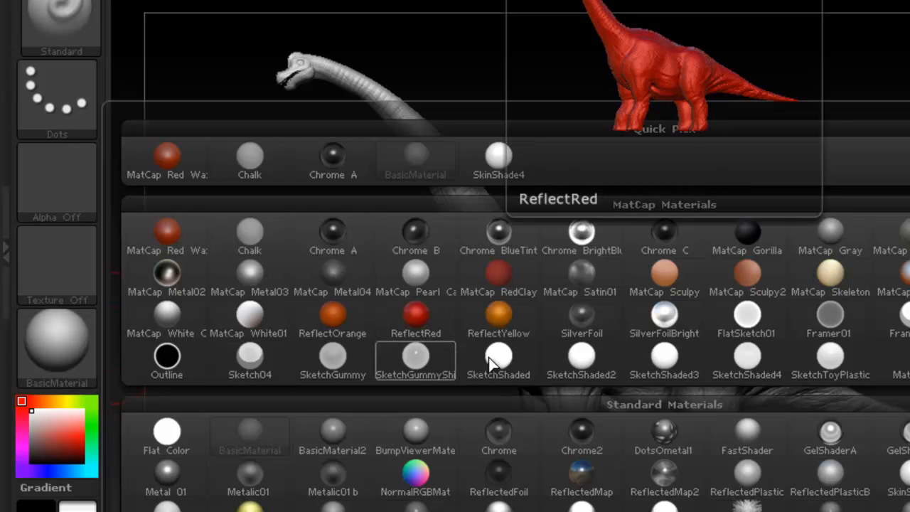
click(746, 356)
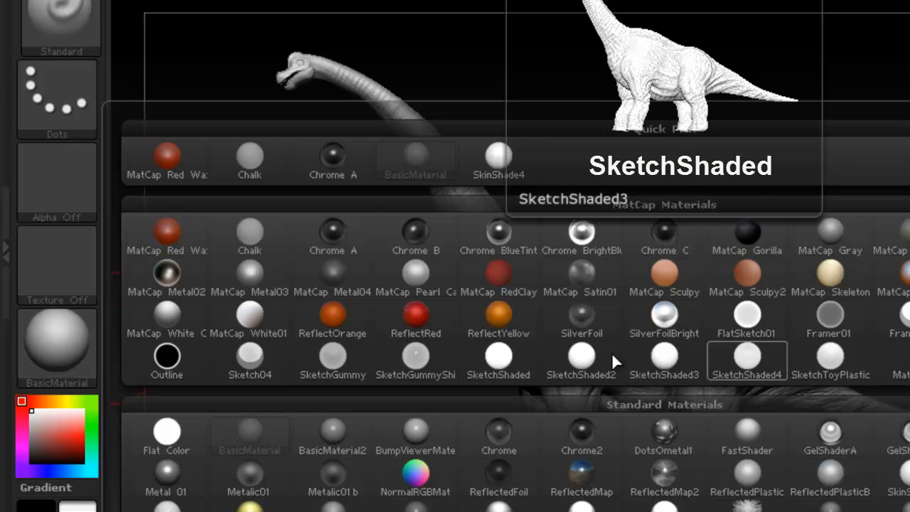
click(664, 361)
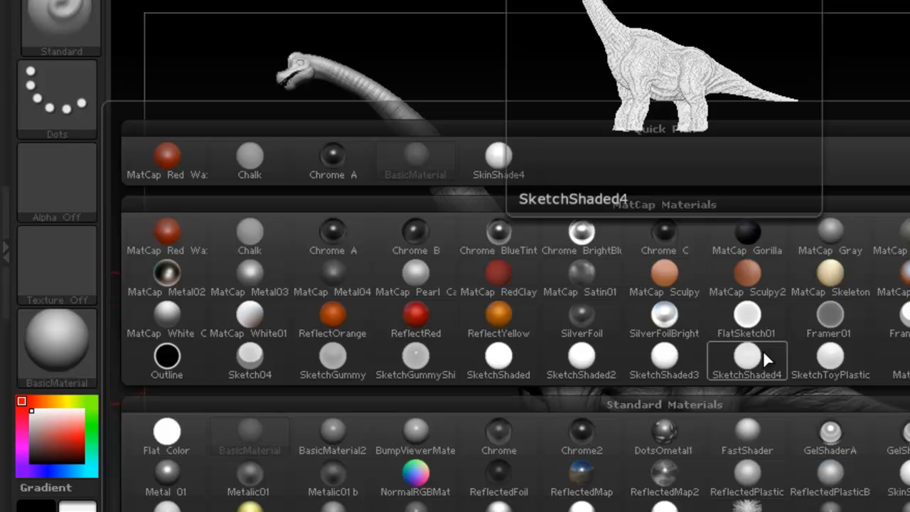
click(747, 356)
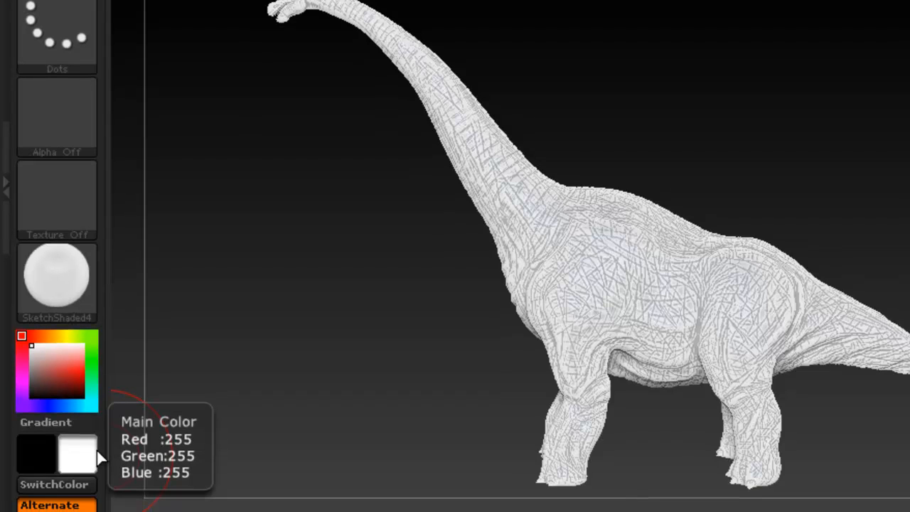
mouse_move(82, 458)
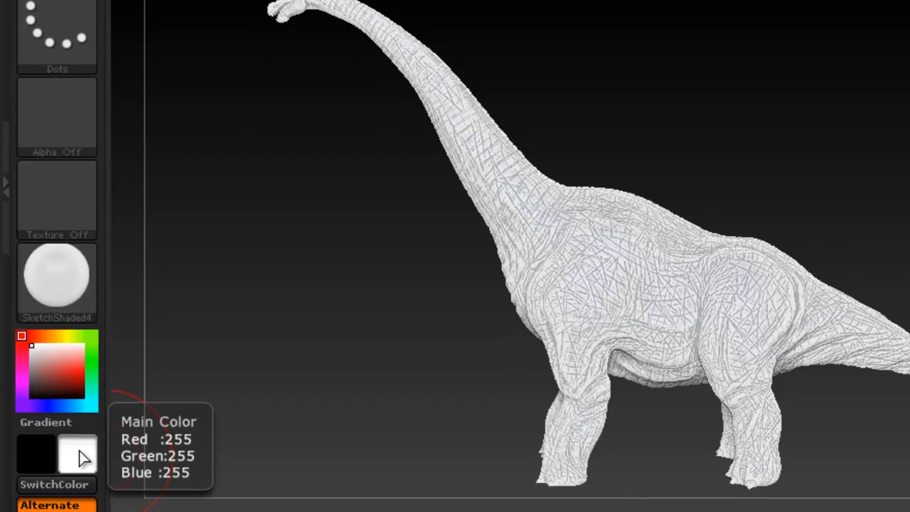
- Pick a red main paint colour from the colour picker
click(57, 370)
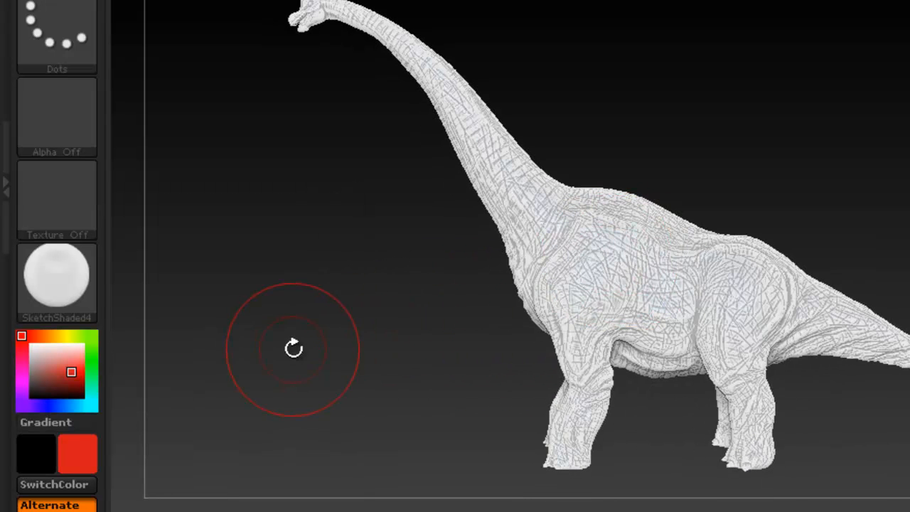
mouse_move(78, 455)
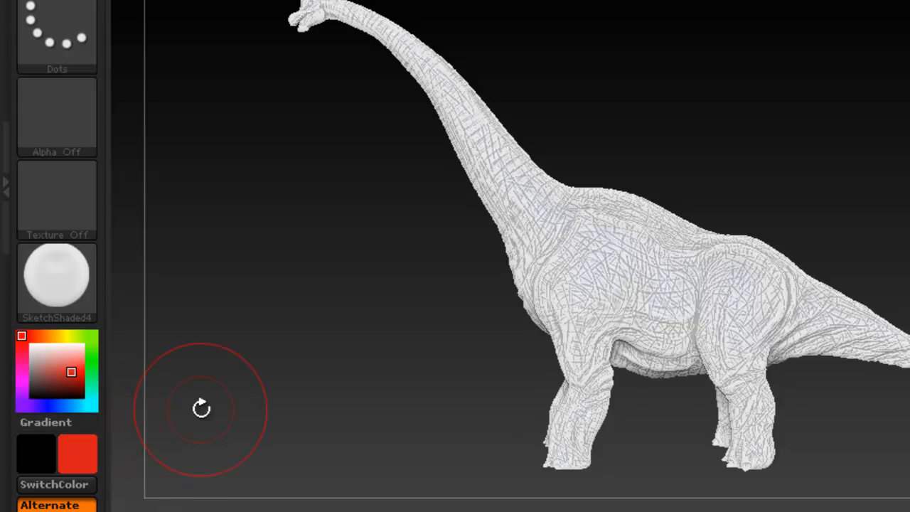
drag(202, 407, 469, 126)
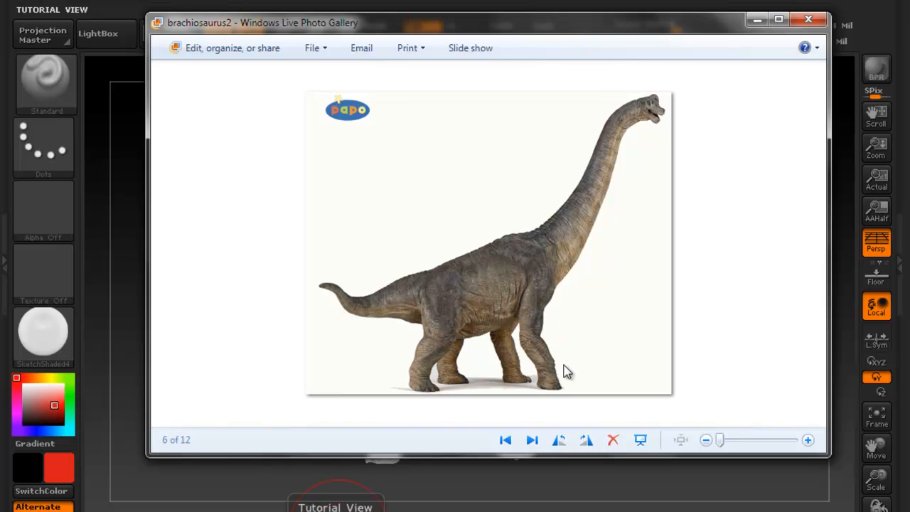
- Zoom into the reference photo's body, then close Windows Live Photo Gallery
click(807, 440)
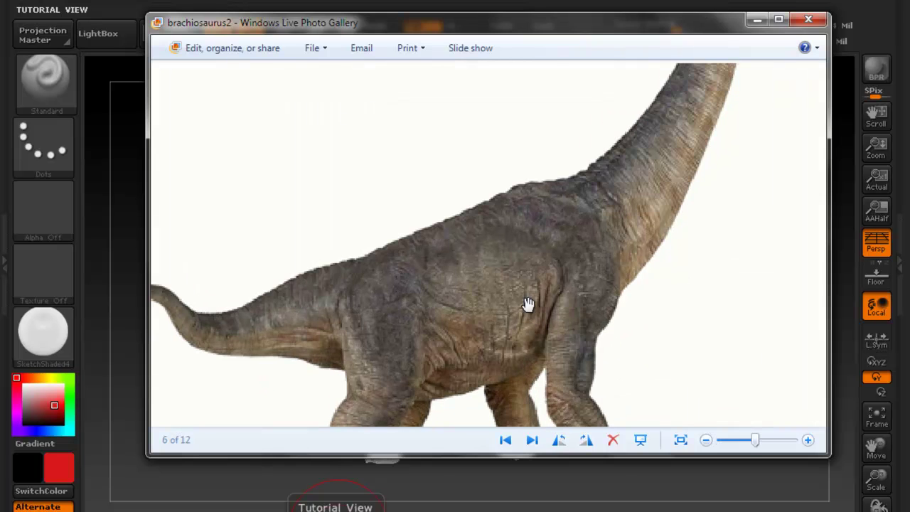
click(808, 20)
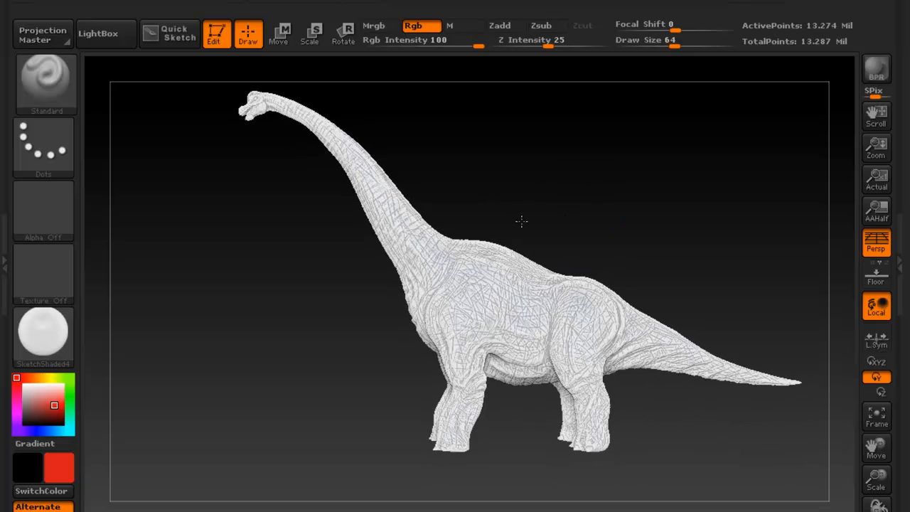
- Replace red with a tan, skin-like brown as the paint colour
drag(521, 220, 470, 196)
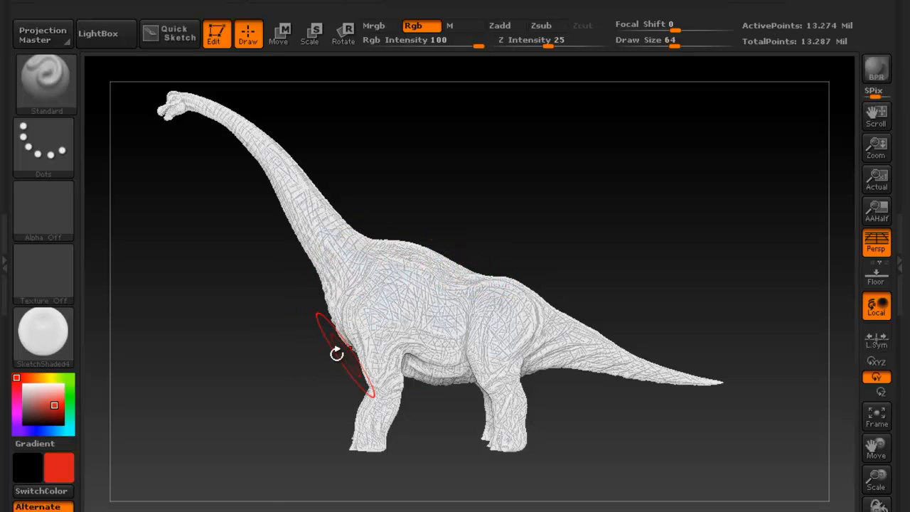
click(42, 405)
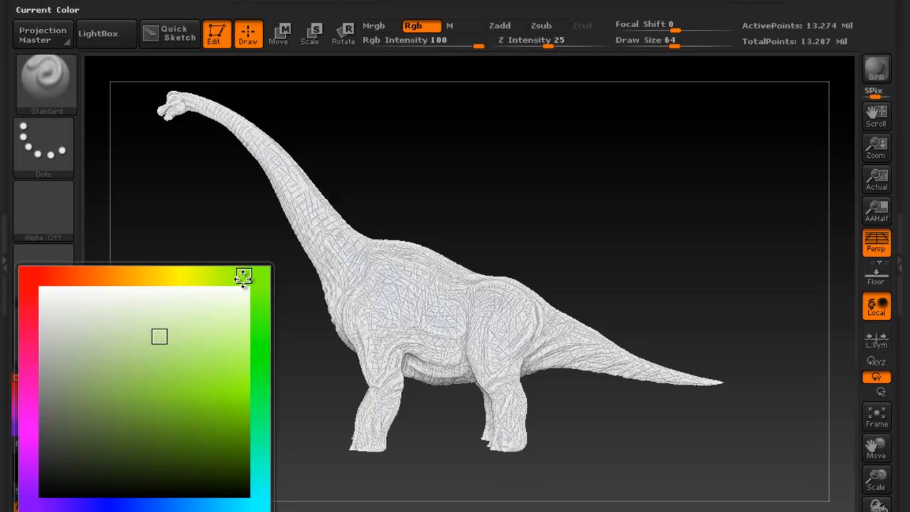
click(93, 275)
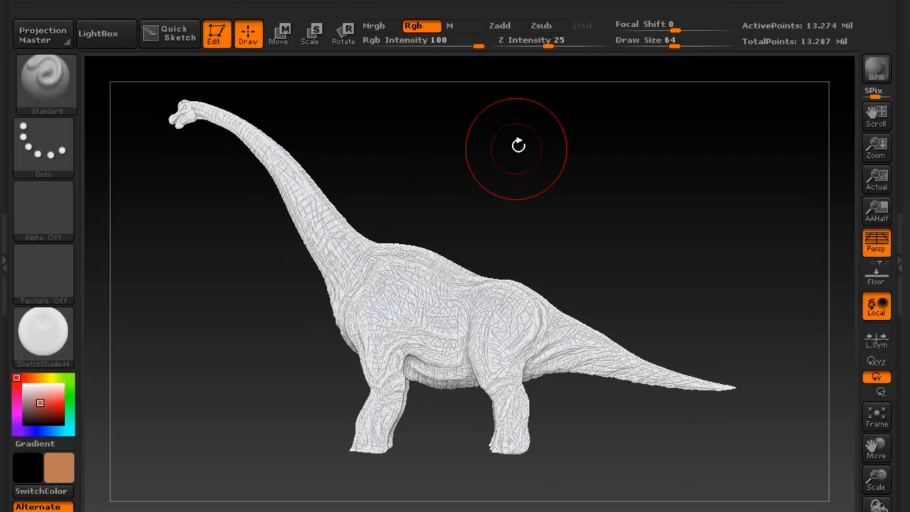
mouse_move(604, 54)
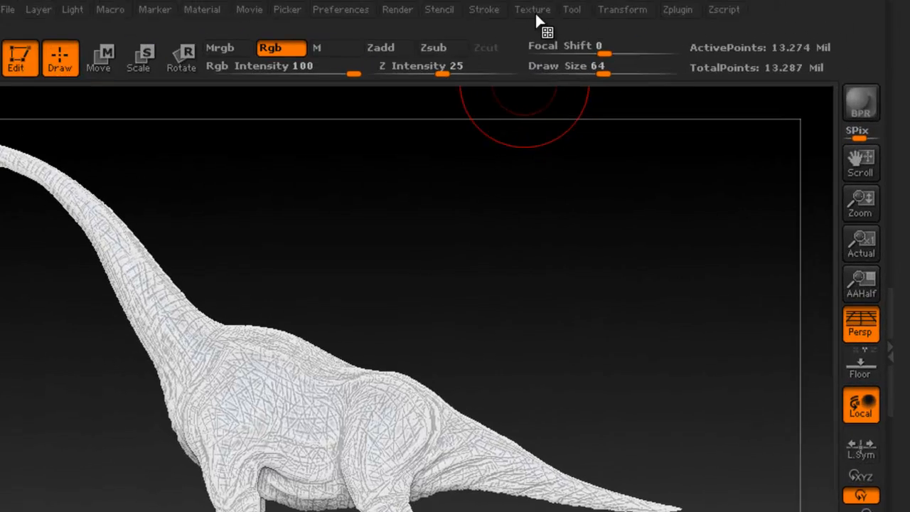
- Expand Texture > Image Plane reference views and switch to the Back view
click(532, 10)
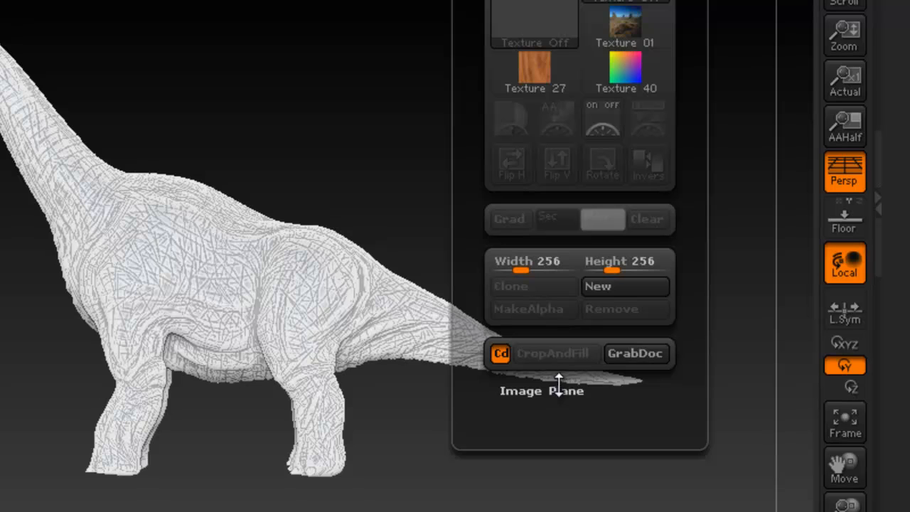
click(542, 391)
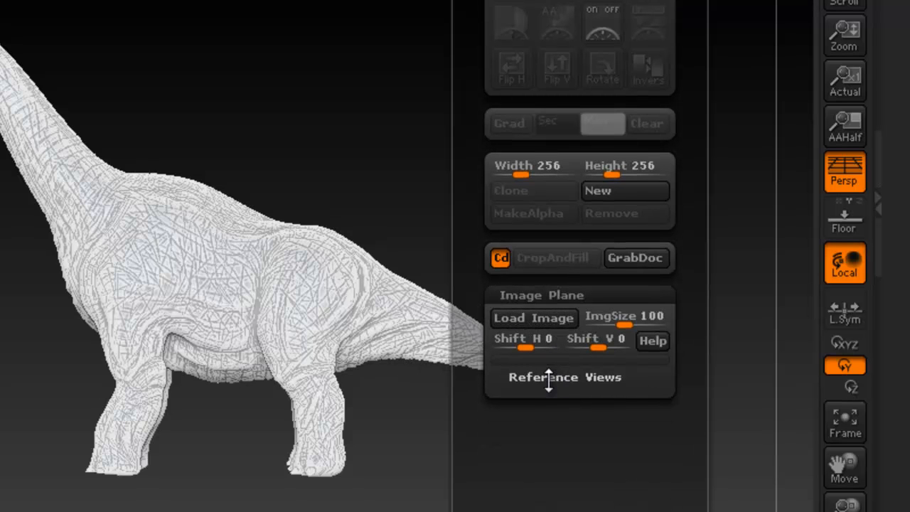
click(564, 377)
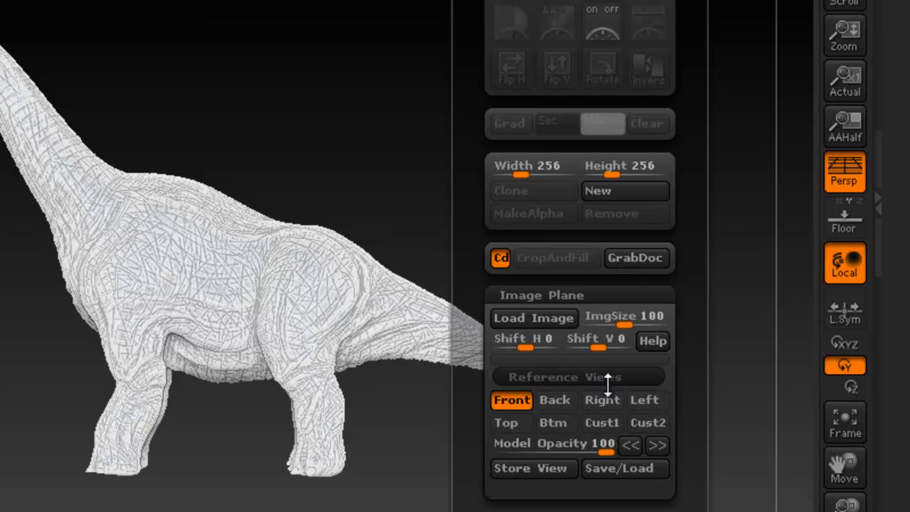
mouse_move(556, 400)
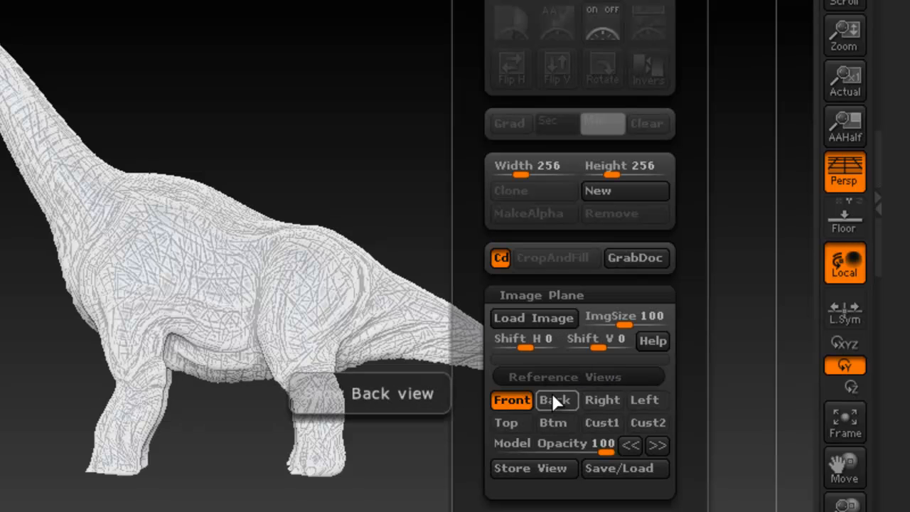
mouse_move(553, 321)
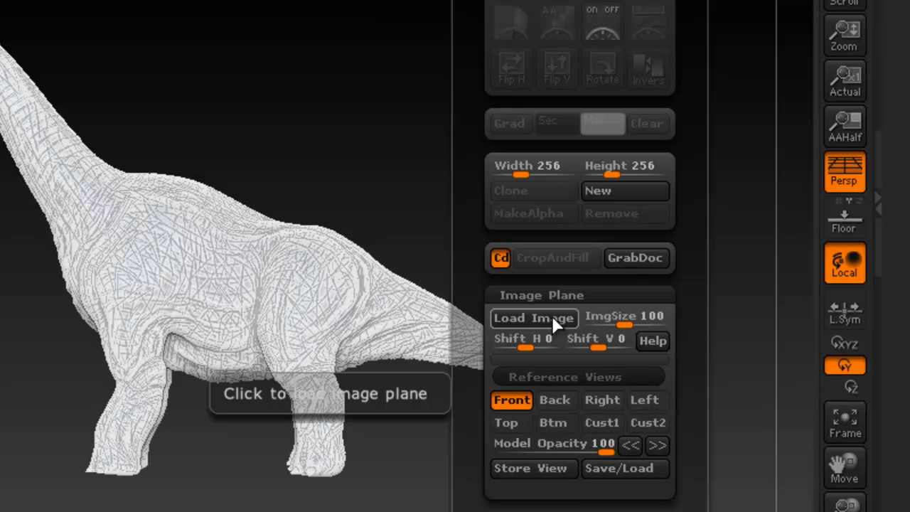
mouse_move(551, 332)
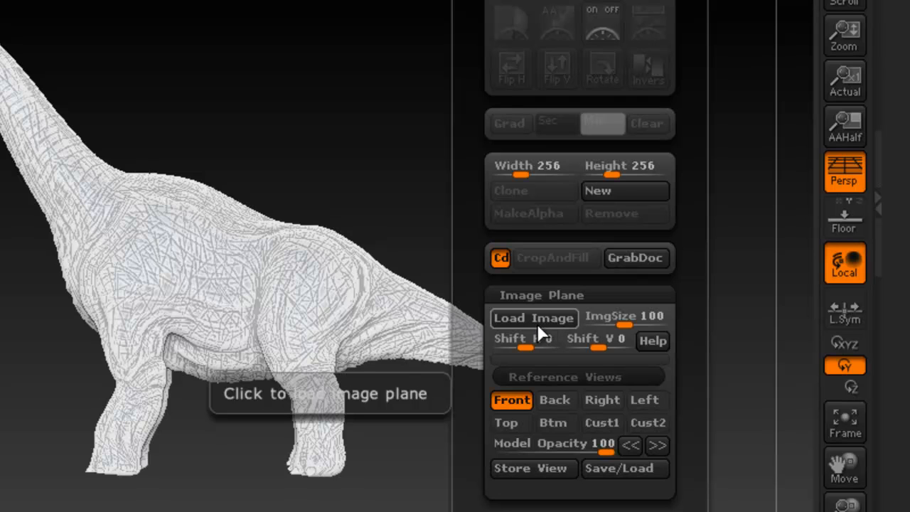
mouse_move(558, 320)
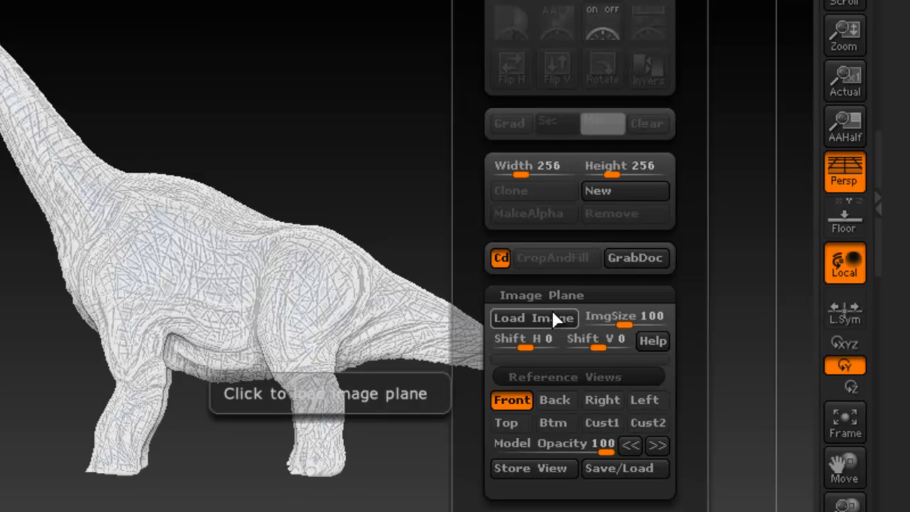
mouse_move(565, 331)
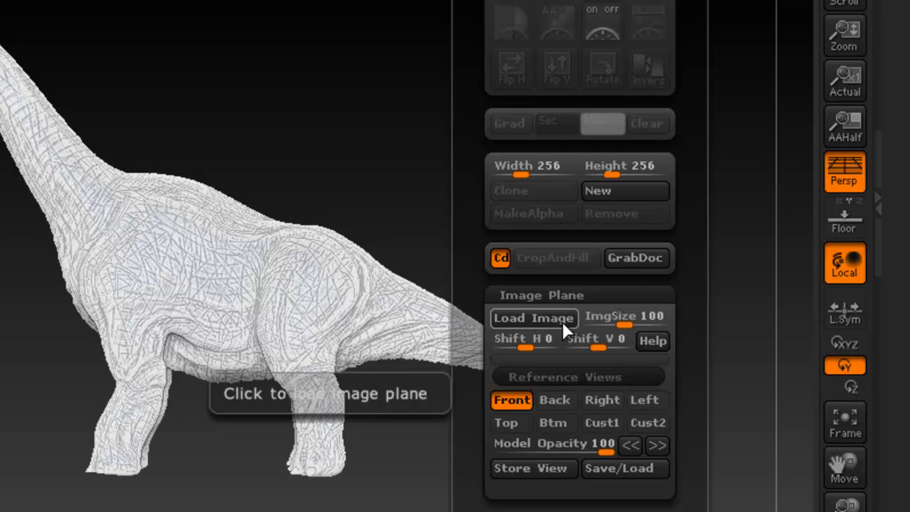
mouse_move(572, 337)
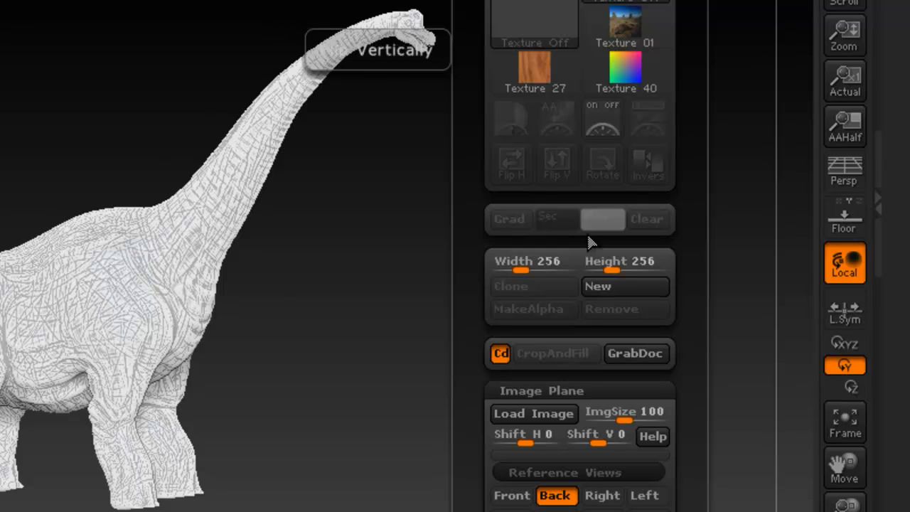
scroll(down, 3)
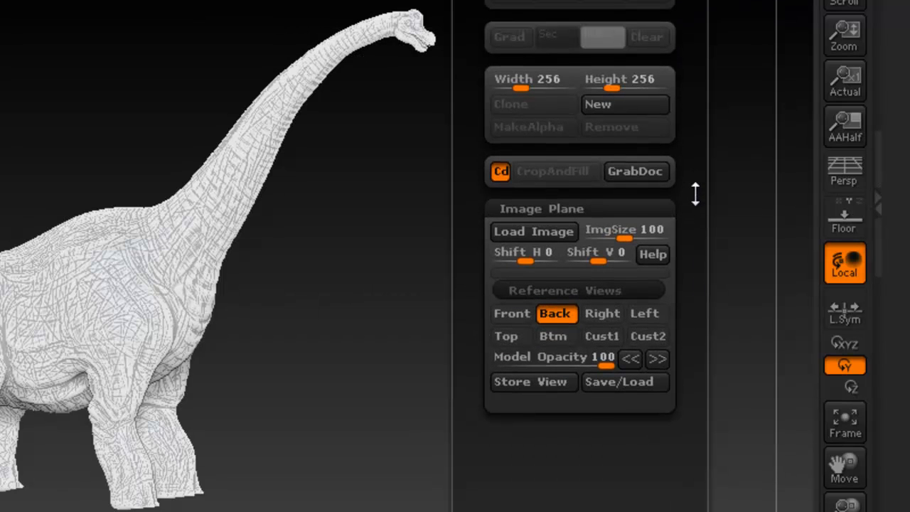
mouse_move(624, 229)
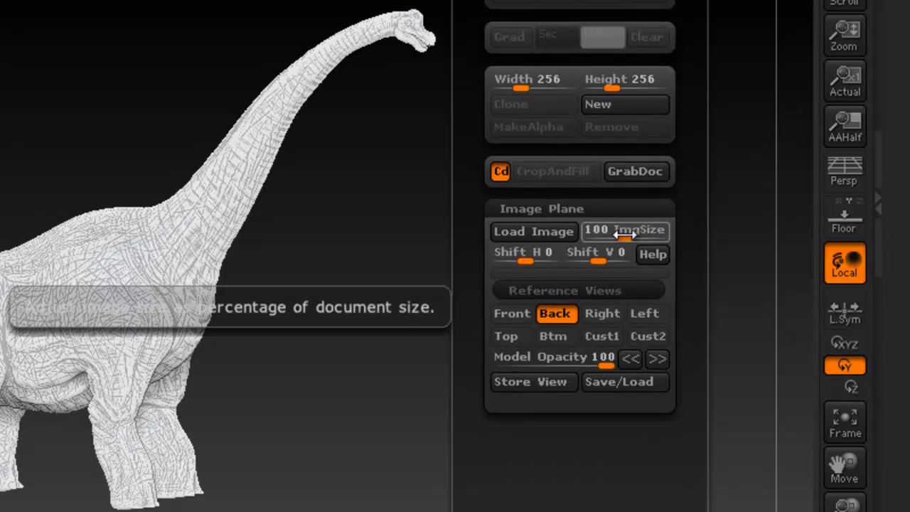
mouse_move(524, 252)
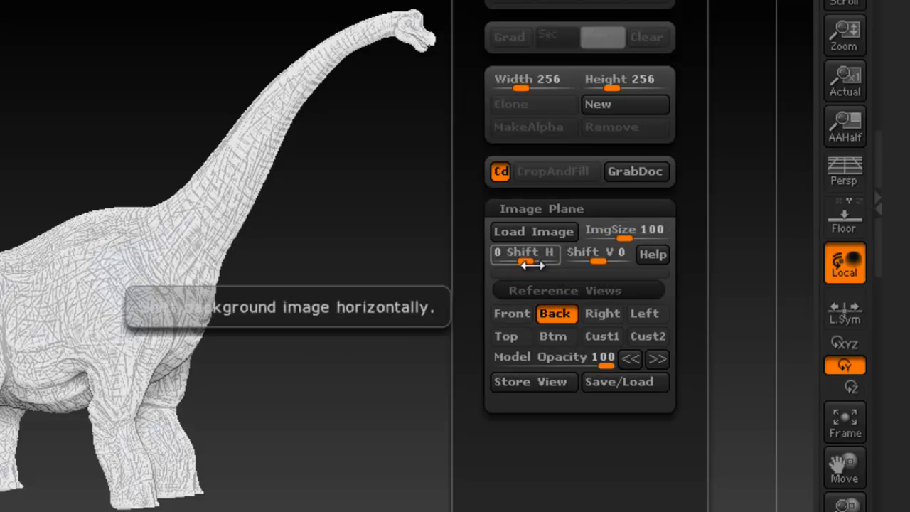
mouse_move(624, 230)
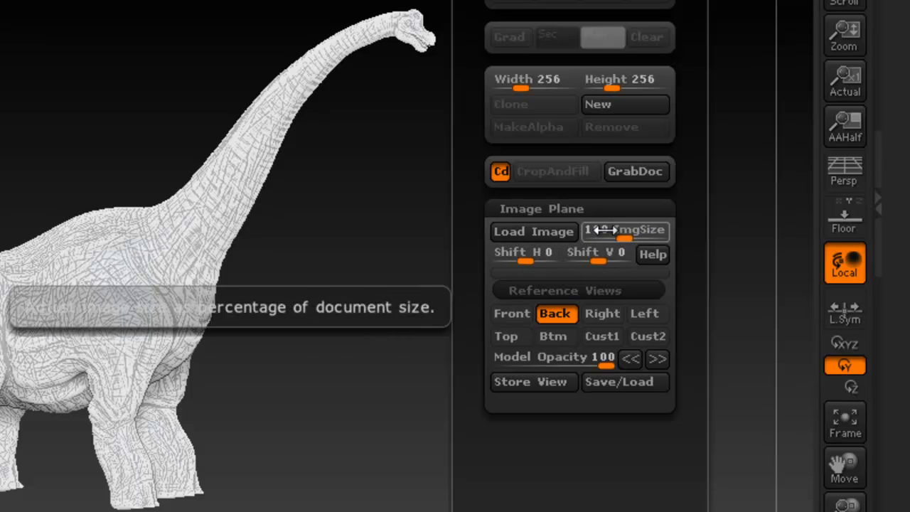
mouse_move(598, 254)
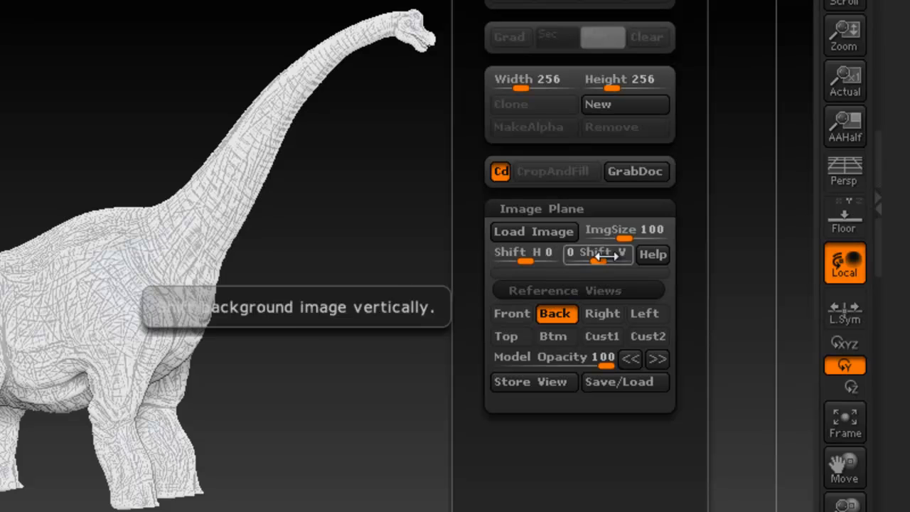
mouse_move(622, 229)
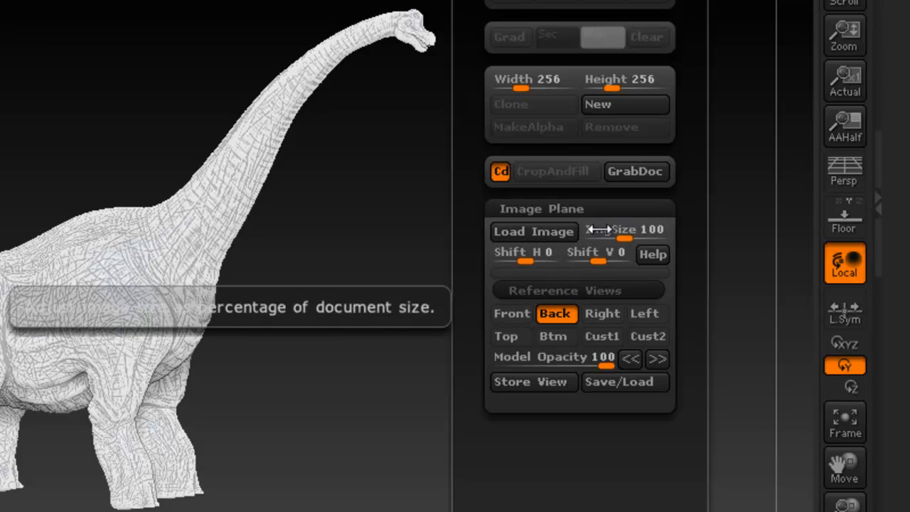
mouse_move(534, 231)
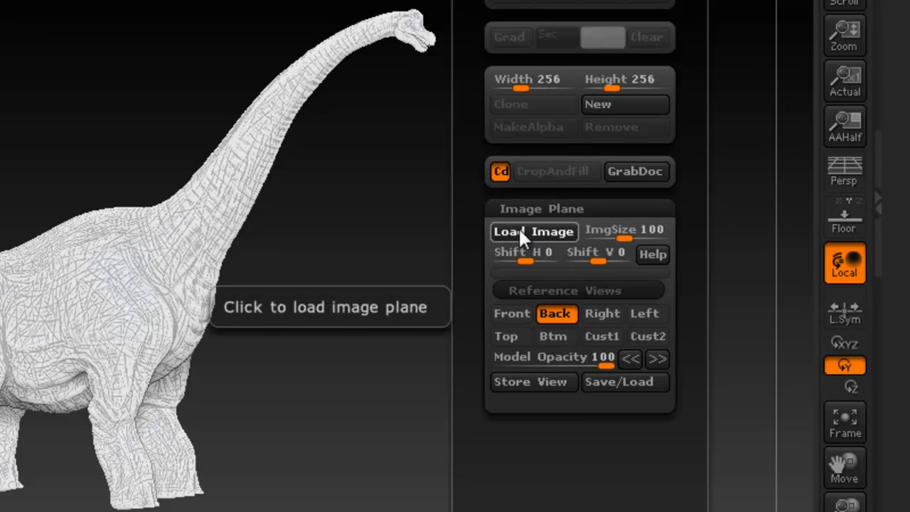
- Load the brachiosaurus photo onto the image plane and close the Texture menu
click(534, 231)
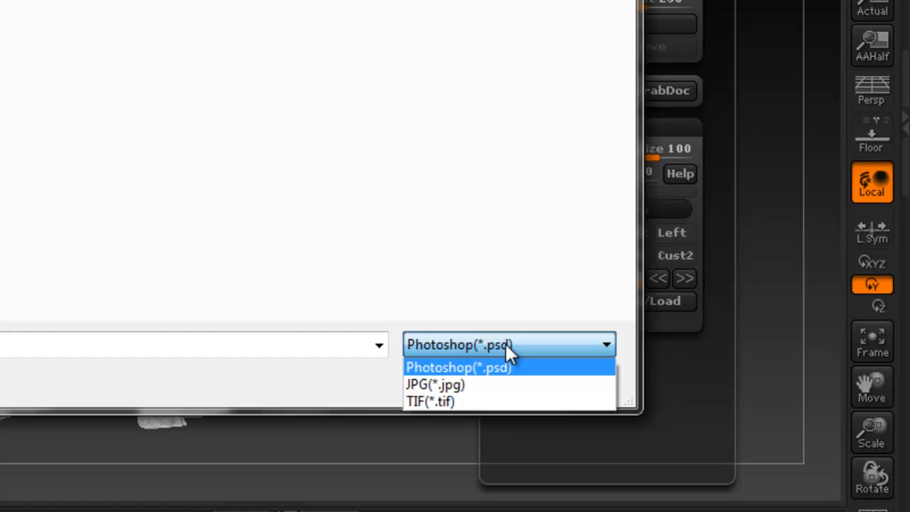
click(434, 384)
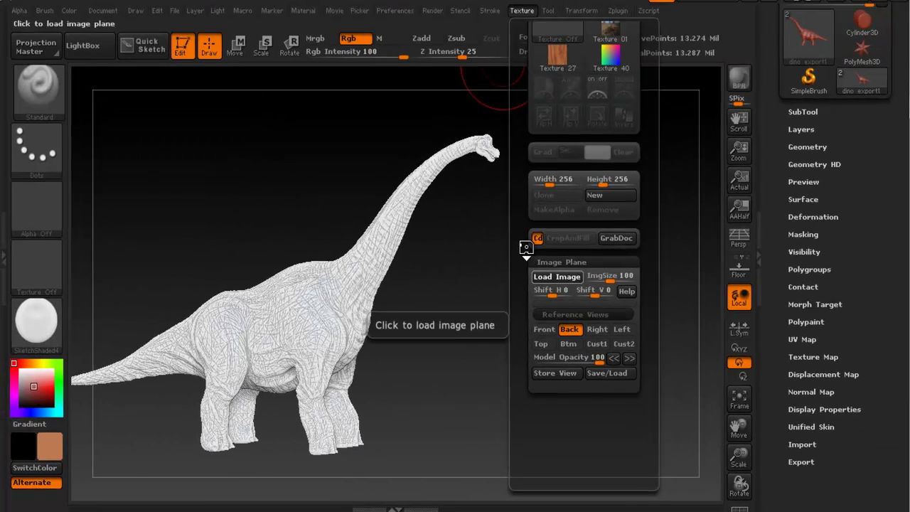
click(557, 276)
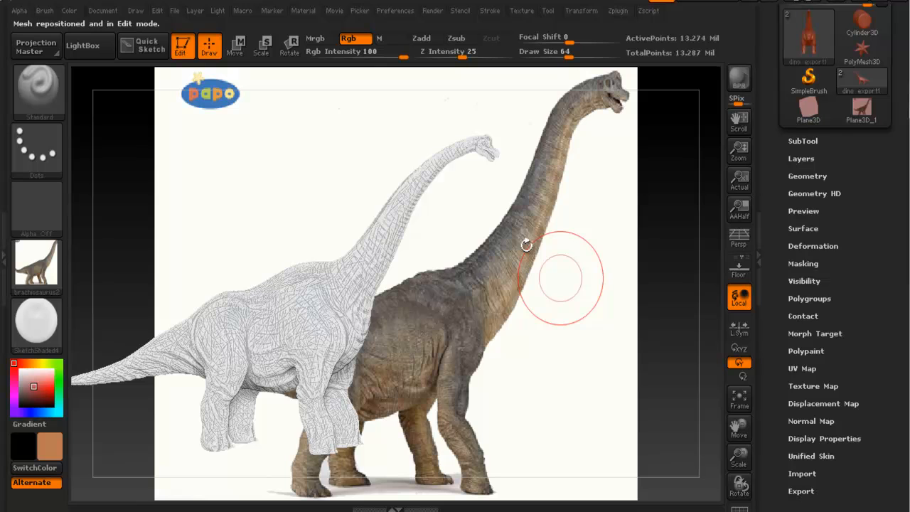
mouse_move(519, 217)
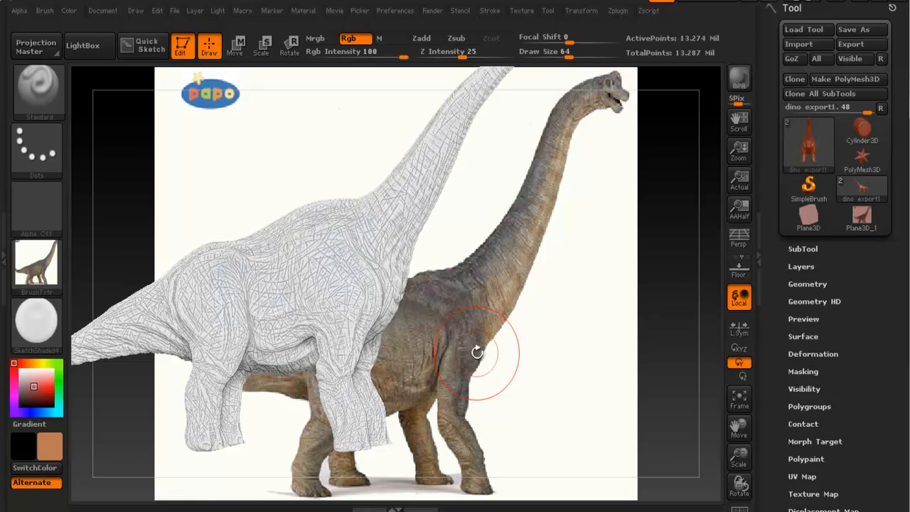
- Sample a tan skin colour from the photo and rotate the sculpt to match it
key(c)
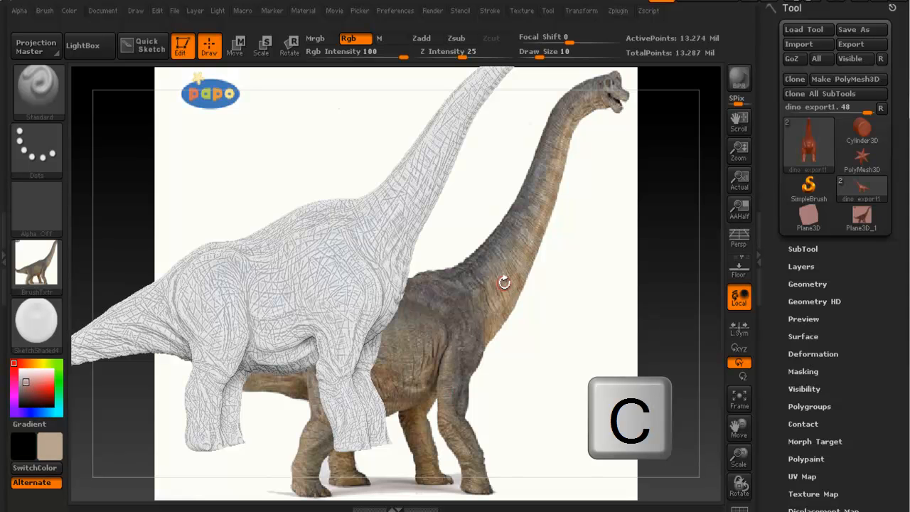
mouse_move(49, 446)
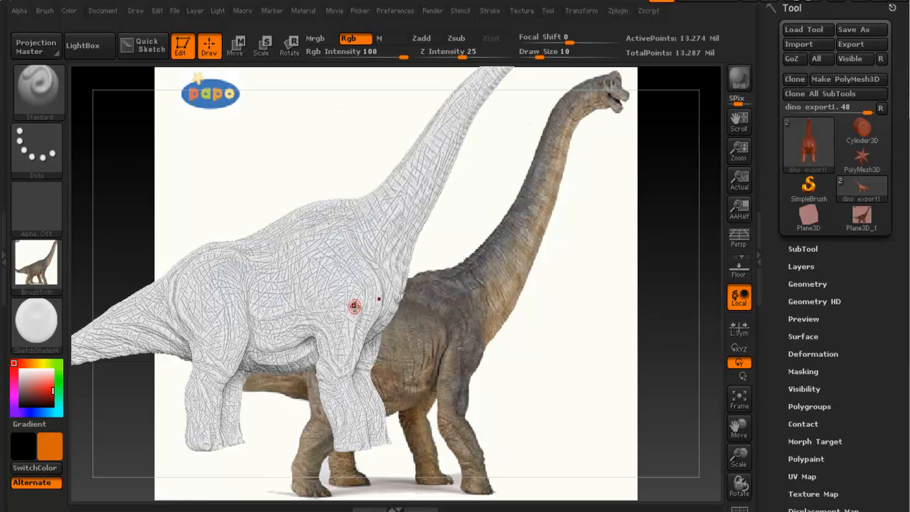
drag(354, 306, 500, 289)
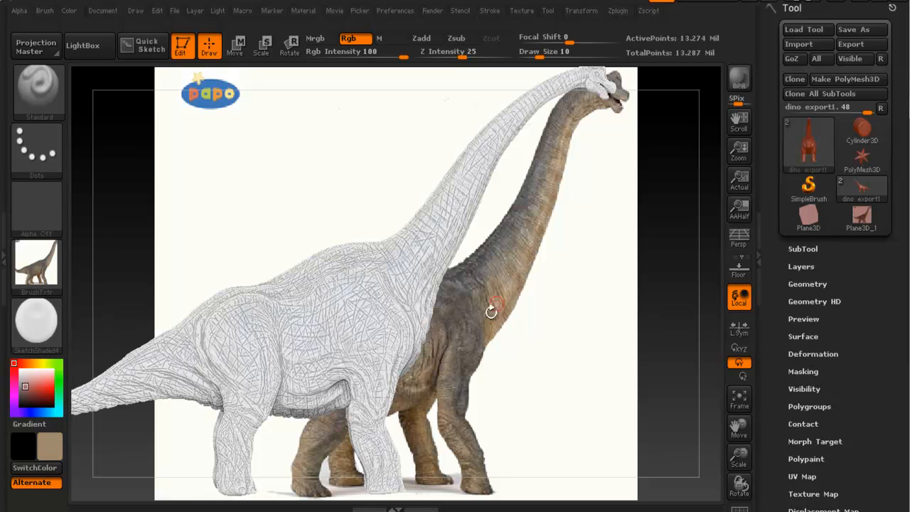
mouse_move(501, 315)
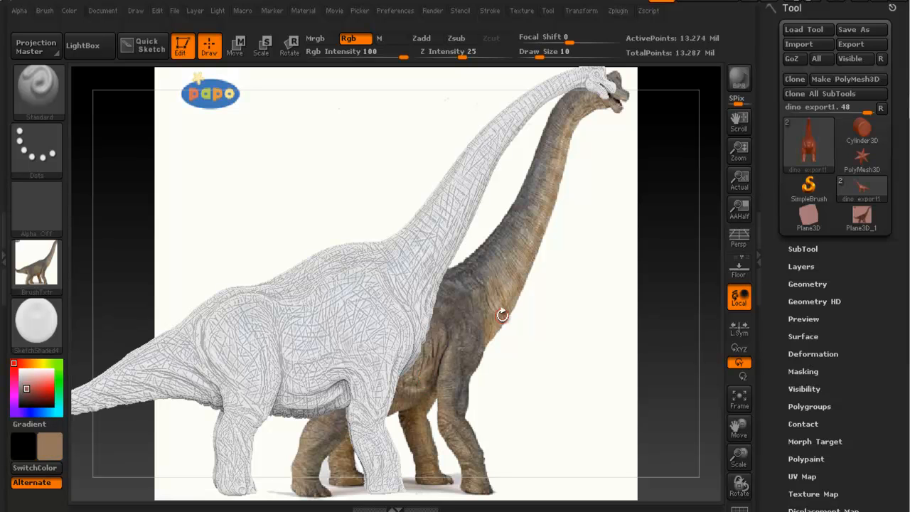
drag(501, 315, 487, 237)
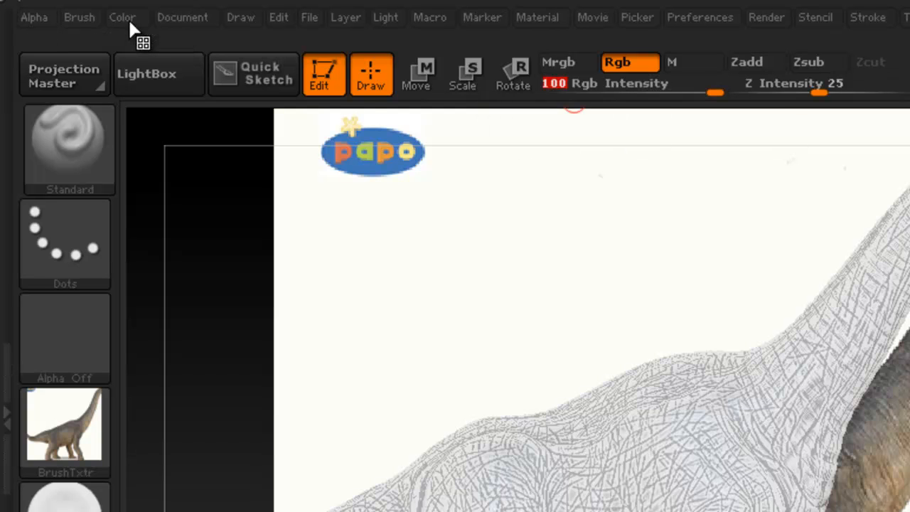
- Set the brush texture to Texture Off, nudge the model, and open the Color palette
click(121, 17)
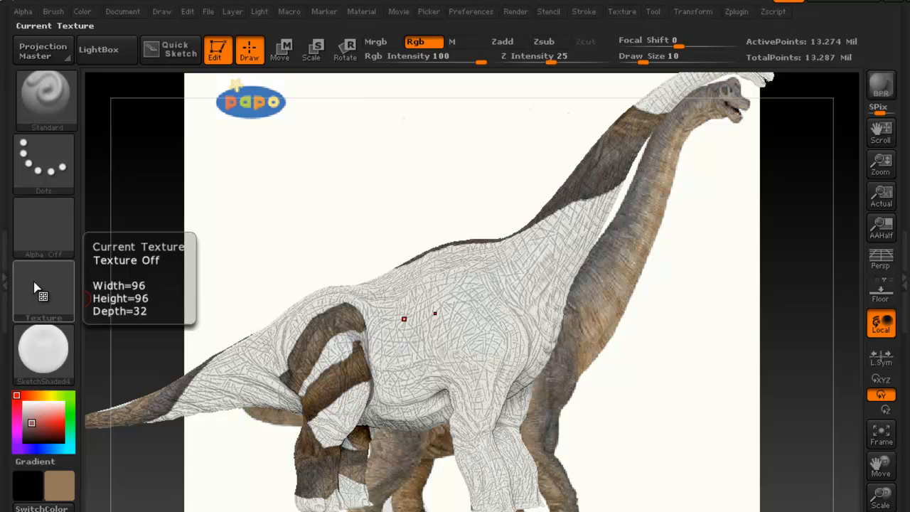
click(43, 291)
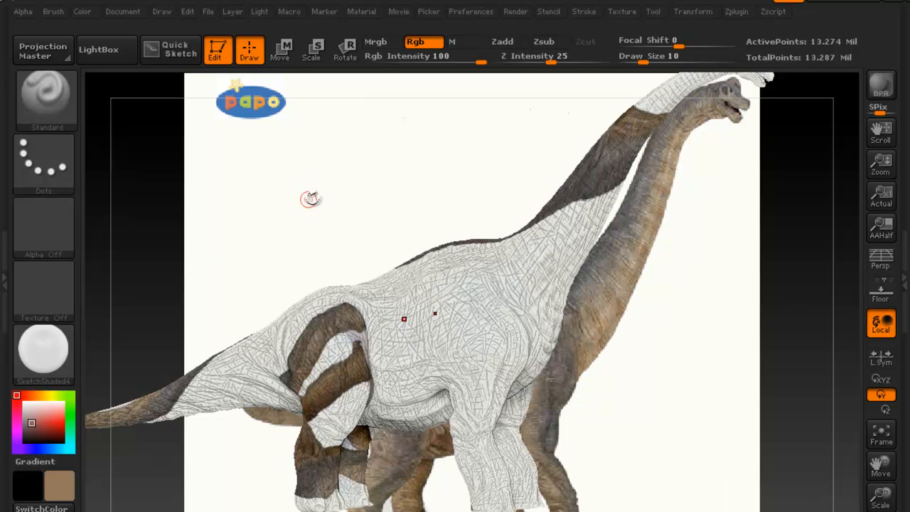
drag(309, 199, 386, 152)
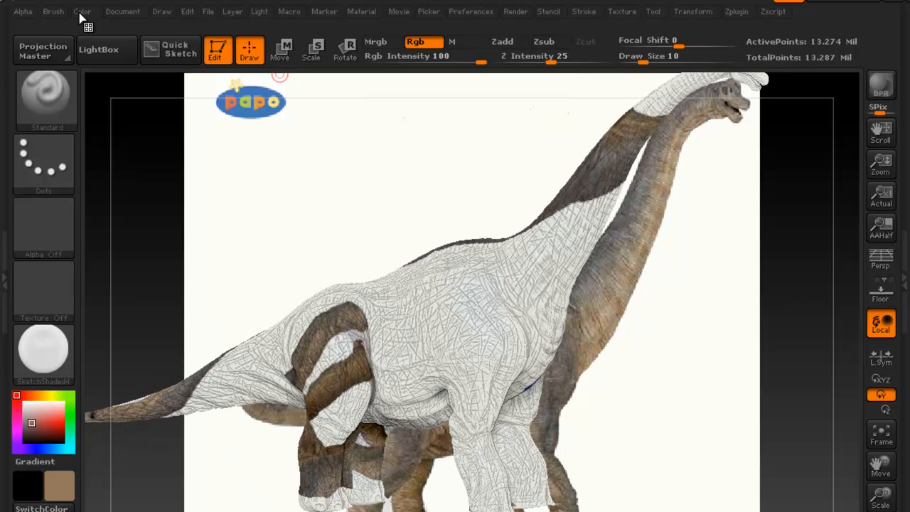
click(83, 11)
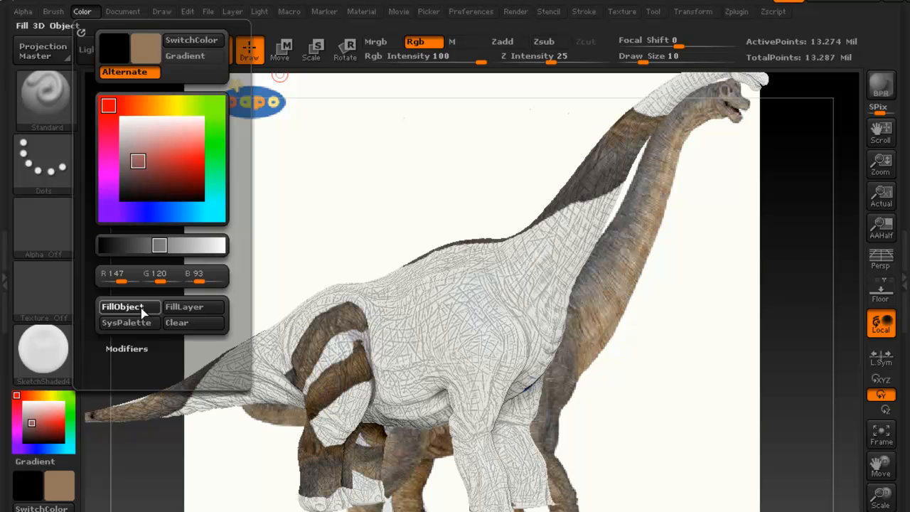
- Run FillObject to make the whole sculpt tan, then align it with the photo
click(122, 306)
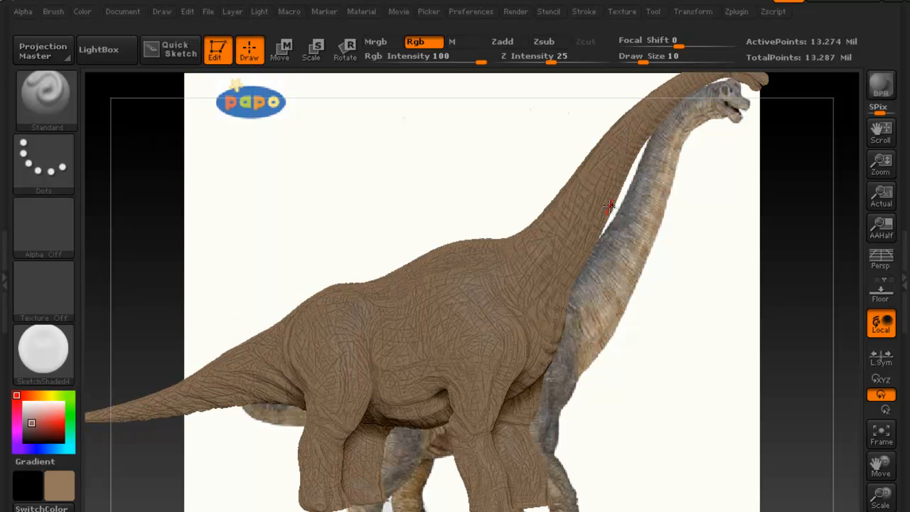
drag(607, 206, 627, 176)
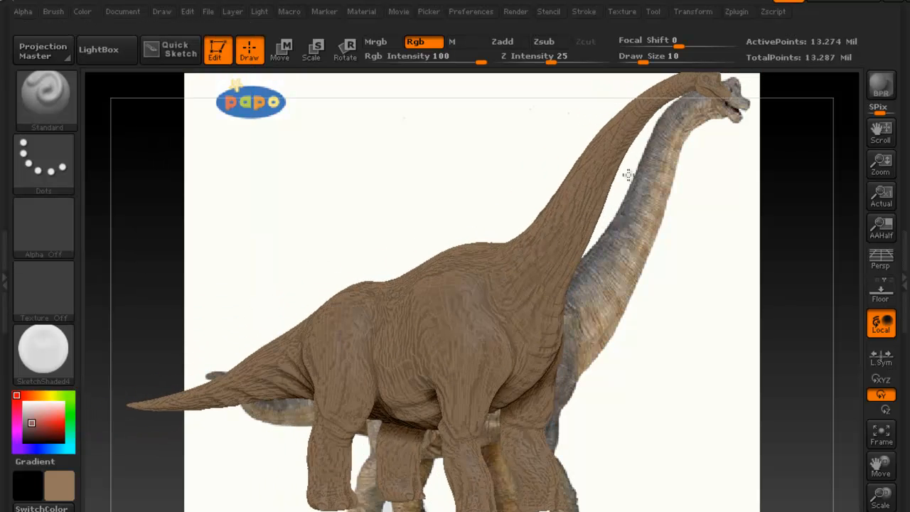
drag(628, 175, 549, 193)
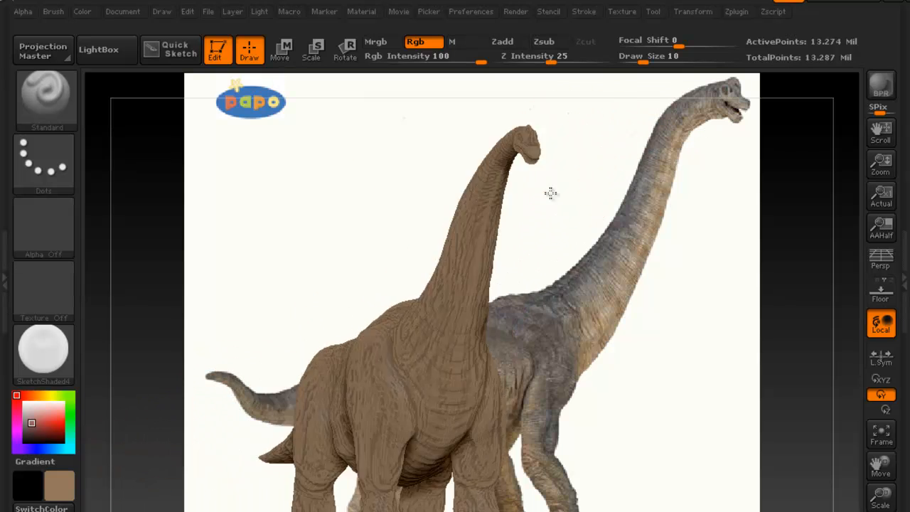
drag(551, 192, 625, 174)
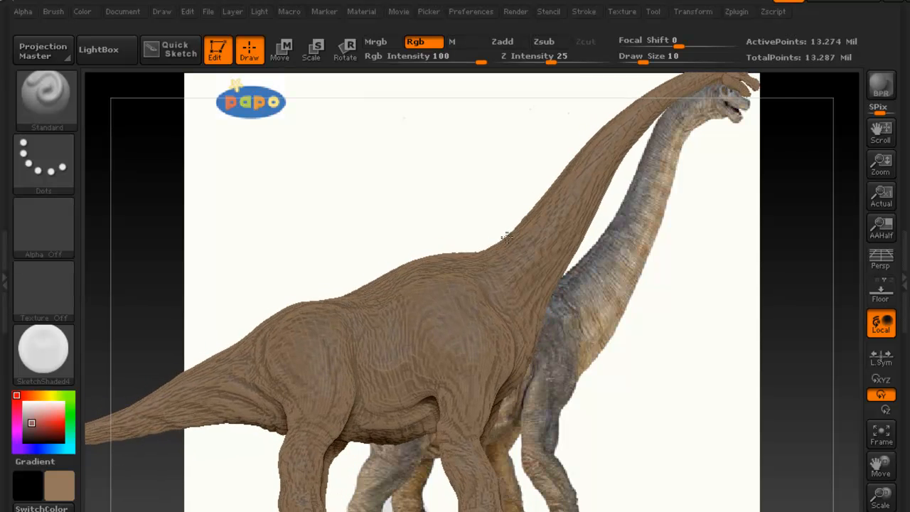
drag(505, 238, 608, 241)
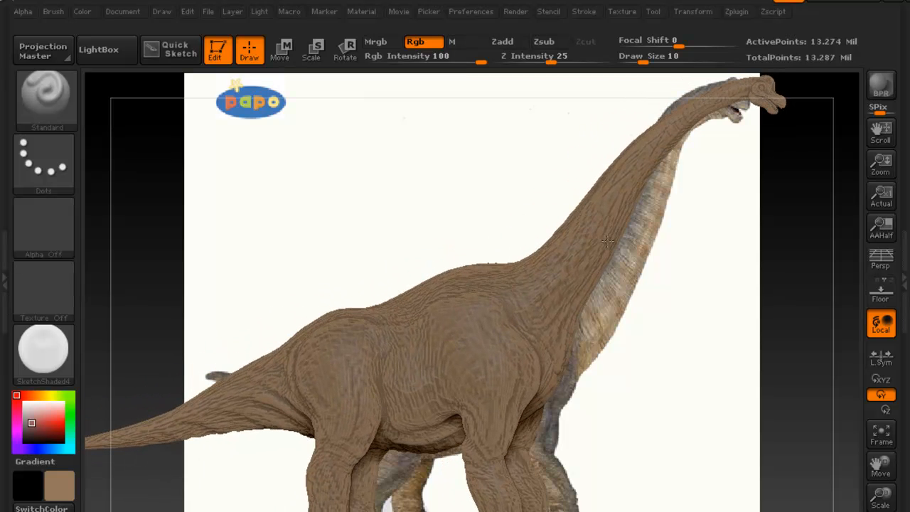
drag(608, 240, 658, 196)
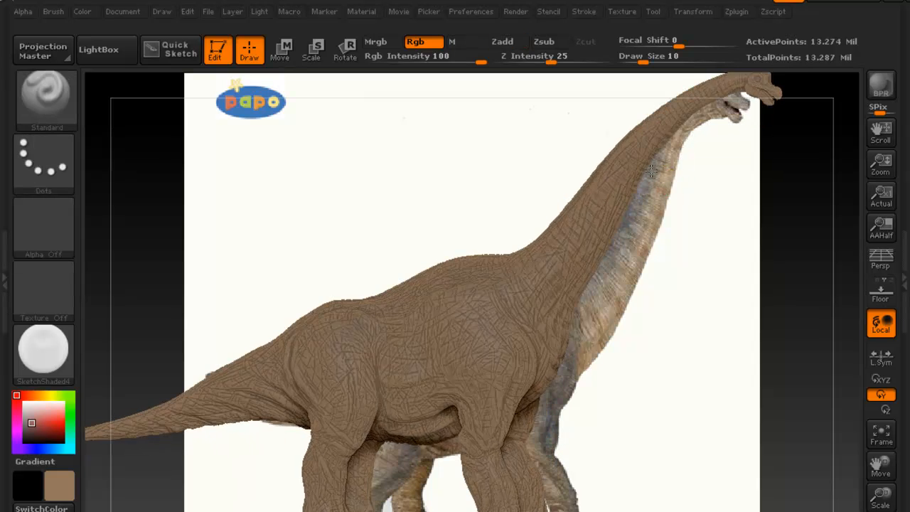
drag(650, 170, 626, 199)
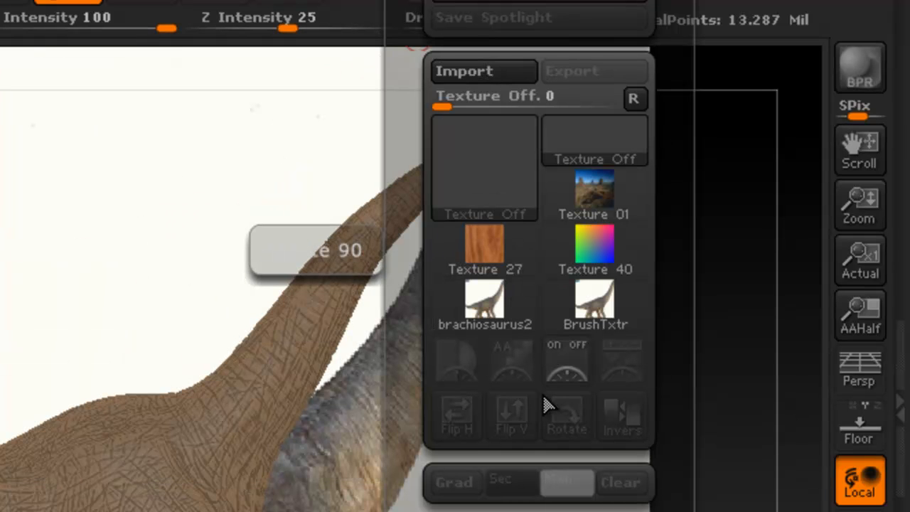
mouse_move(610, 378)
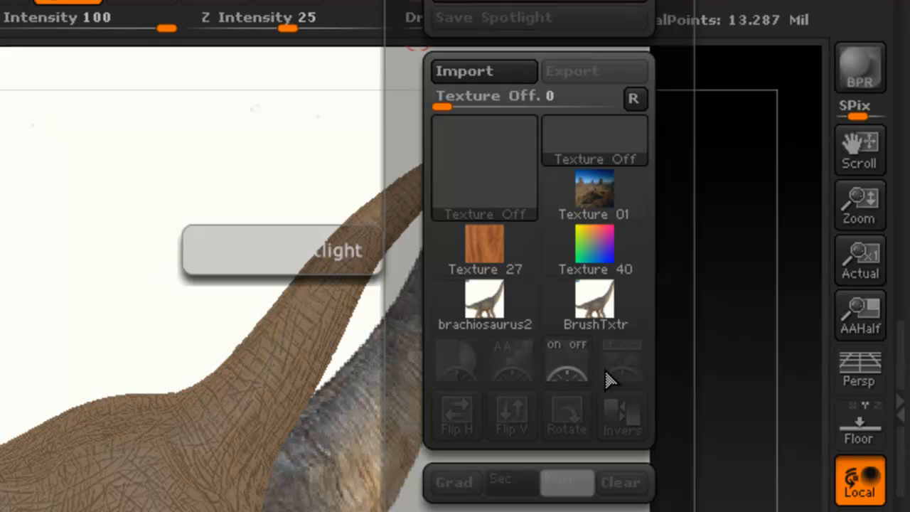
mouse_move(631, 366)
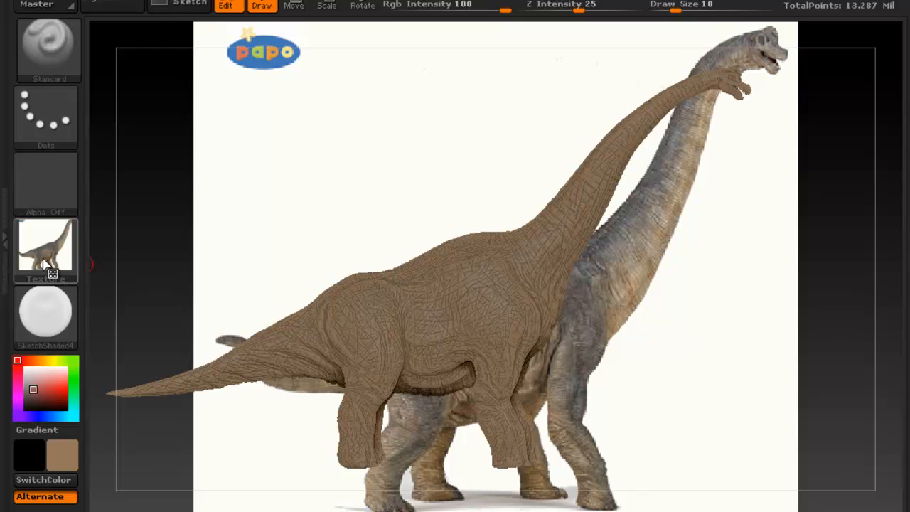
- Add the brachiosaurus photo to Spotlight as a semi-transparent overlay on the canvas
click(454, 28)
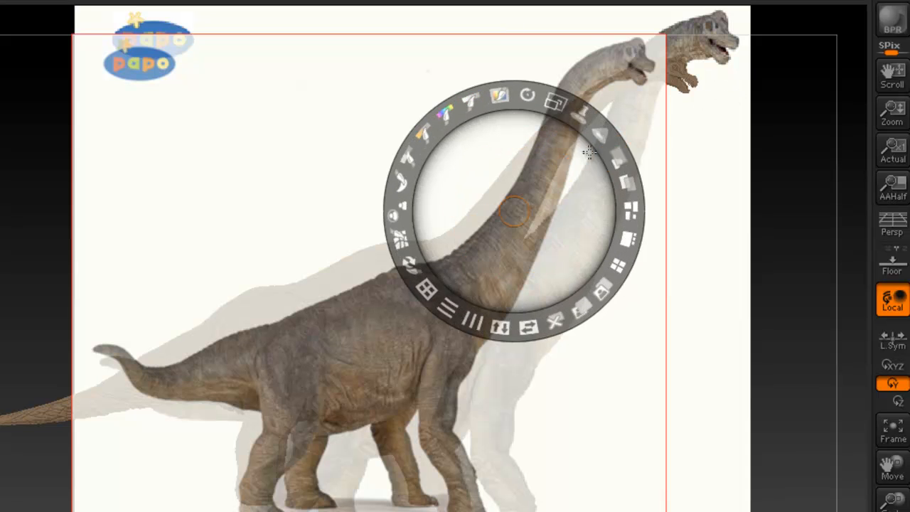
- Line the neck up with the Spotlight photo and paint grey skin onto the neck and upper back
key(z)
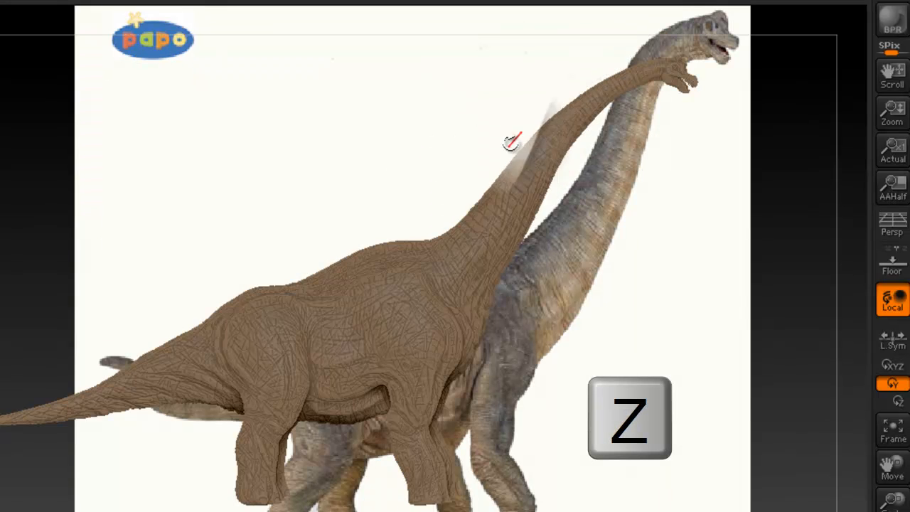
drag(512, 140, 524, 211)
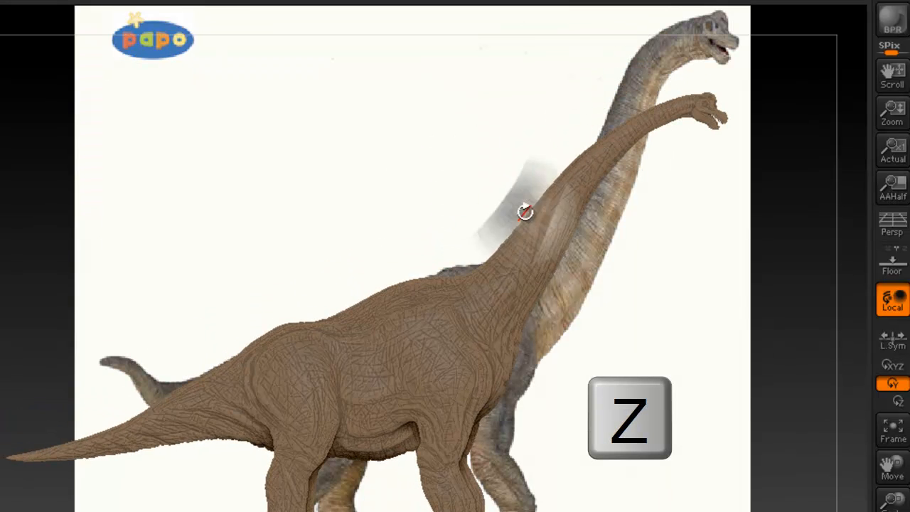
key(z)
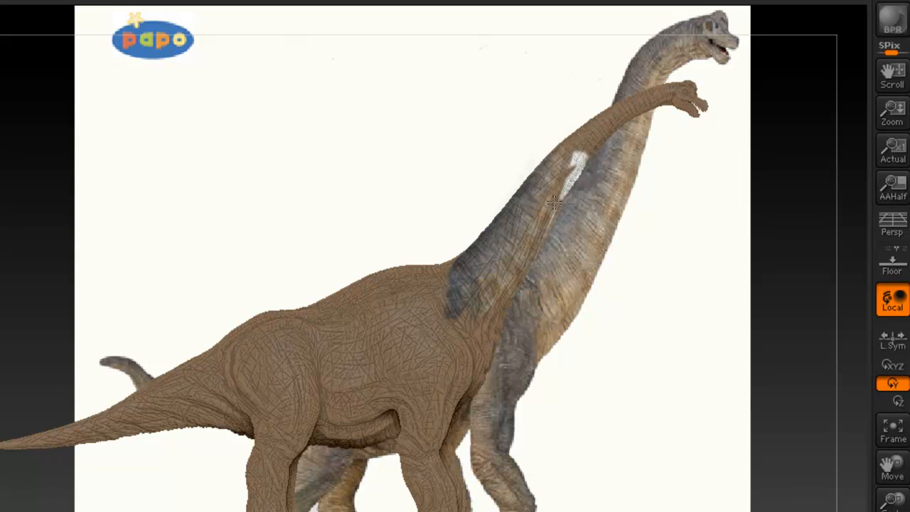
drag(555, 203, 558, 263)
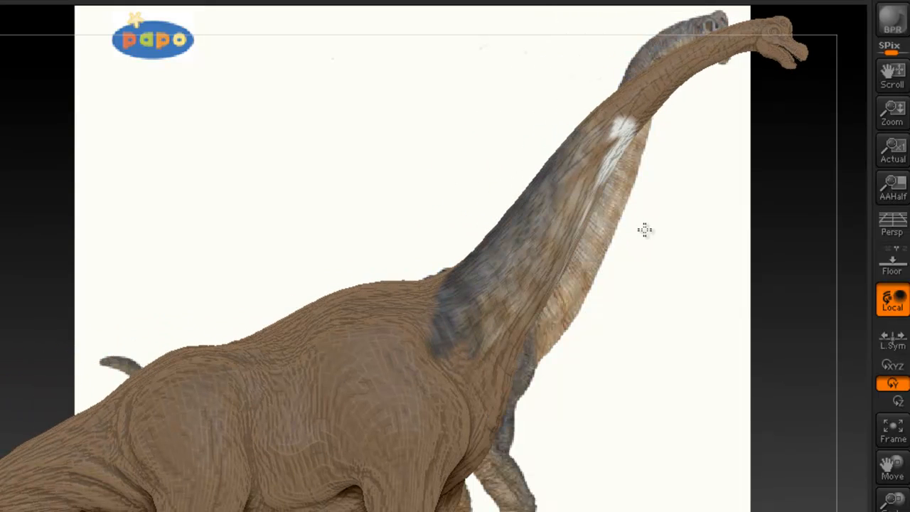
drag(643, 230, 547, 189)
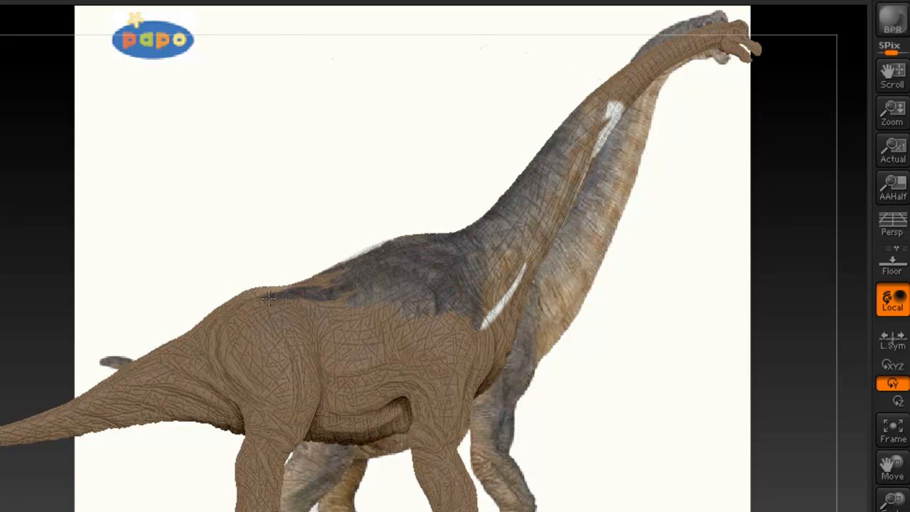
- Paint grey along the top of the back, turning the model to check it
drag(270, 298, 455, 273)
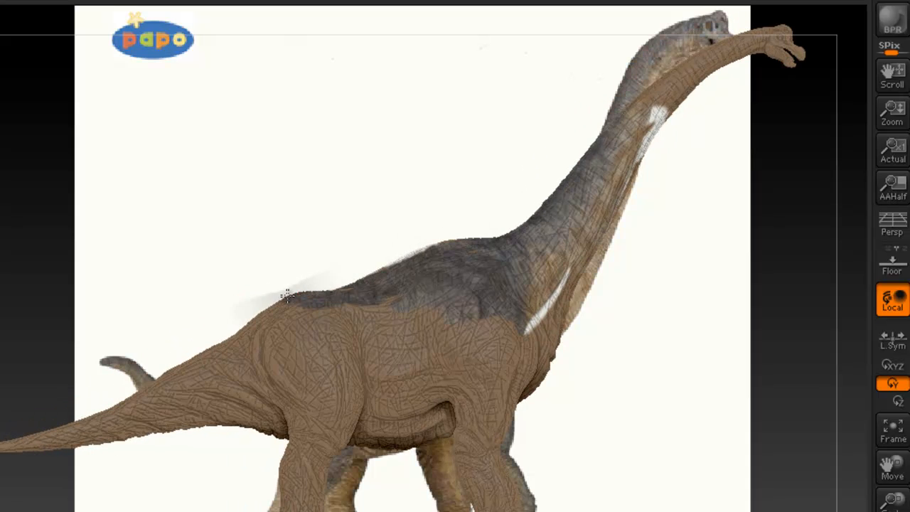
drag(285, 299, 645, 334)
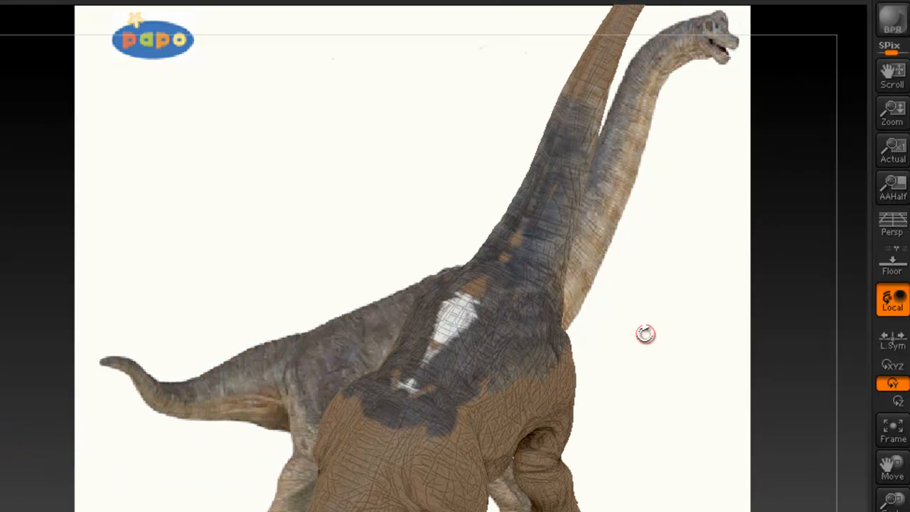
drag(644, 332, 604, 286)
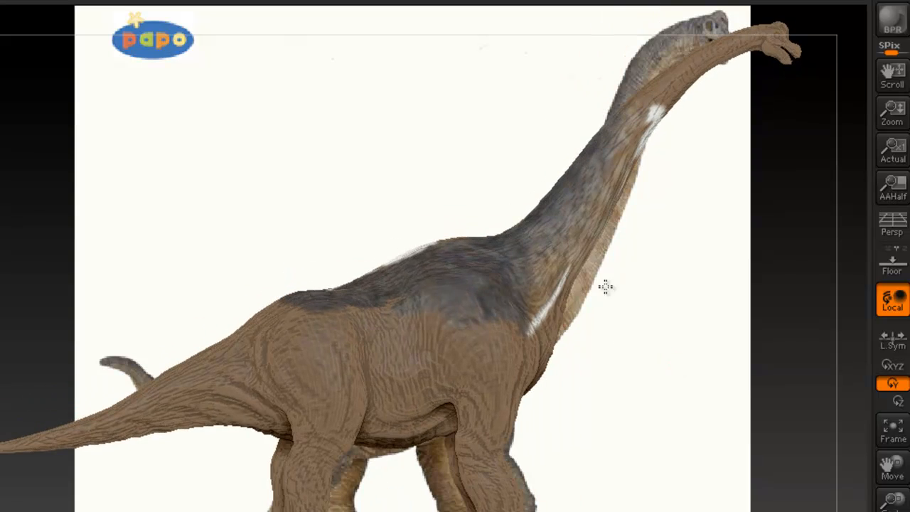
drag(604, 285, 490, 282)
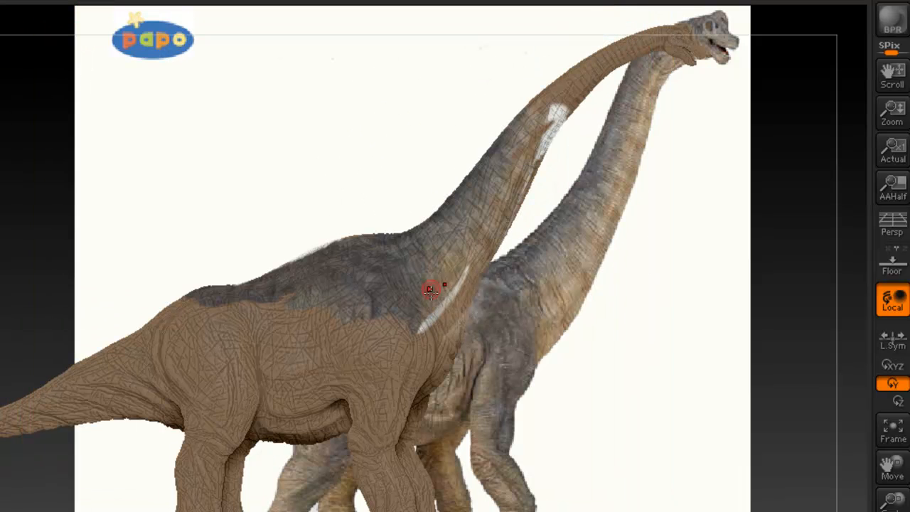
- Paint grey skin along the neck and over the back from closer angles
drag(431, 288, 562, 160)
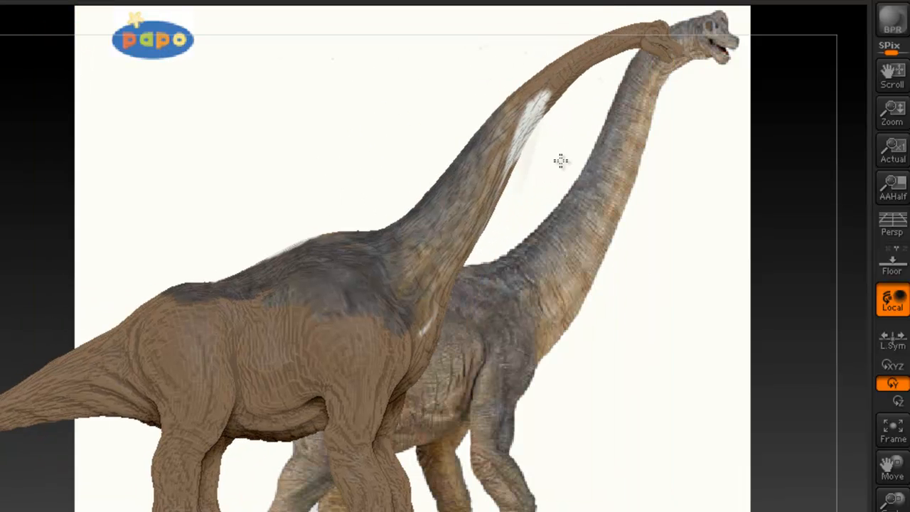
drag(562, 160, 555, 291)
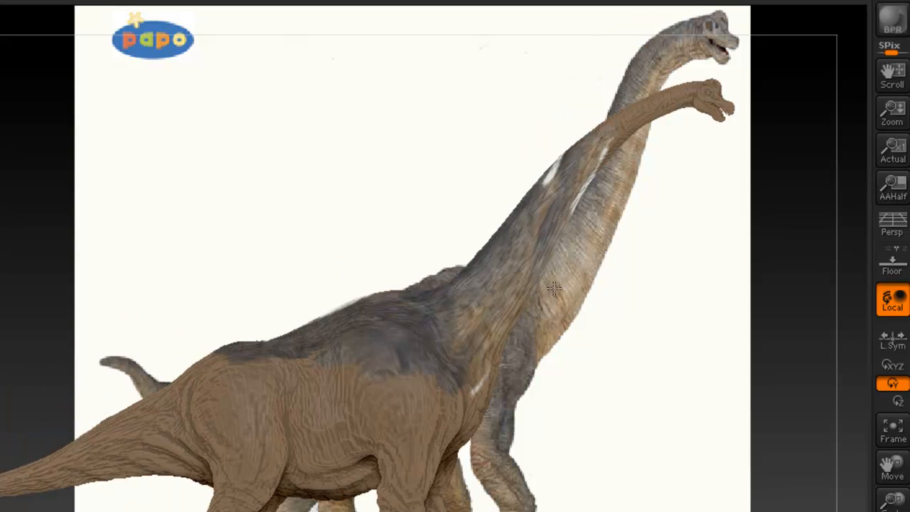
drag(555, 288, 519, 292)
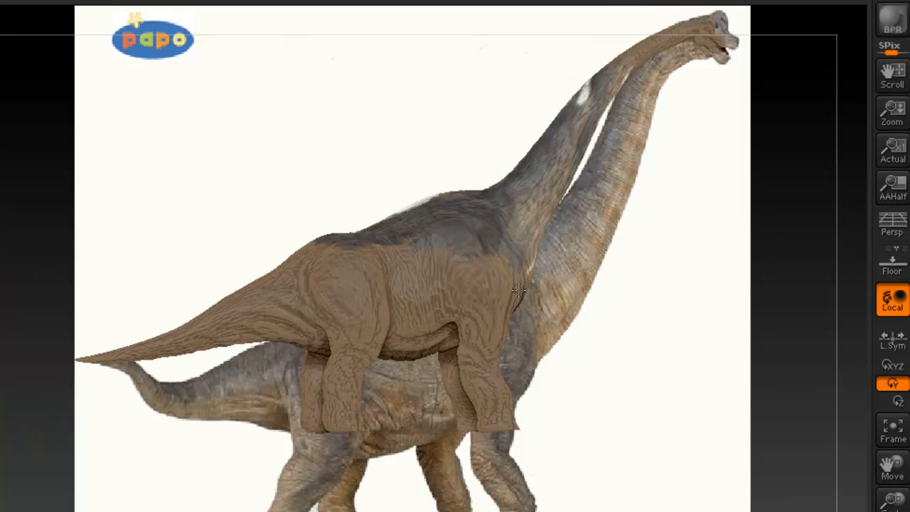
drag(519, 290, 498, 372)
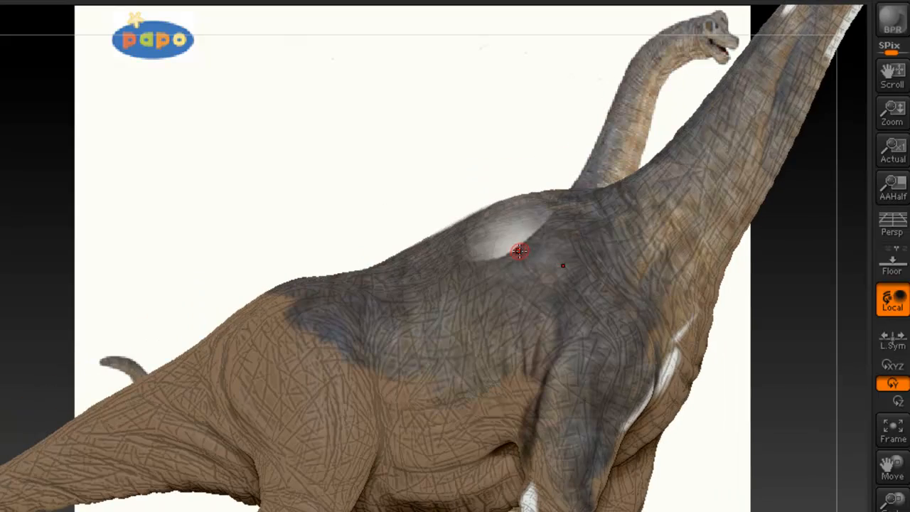
drag(519, 252, 600, 258)
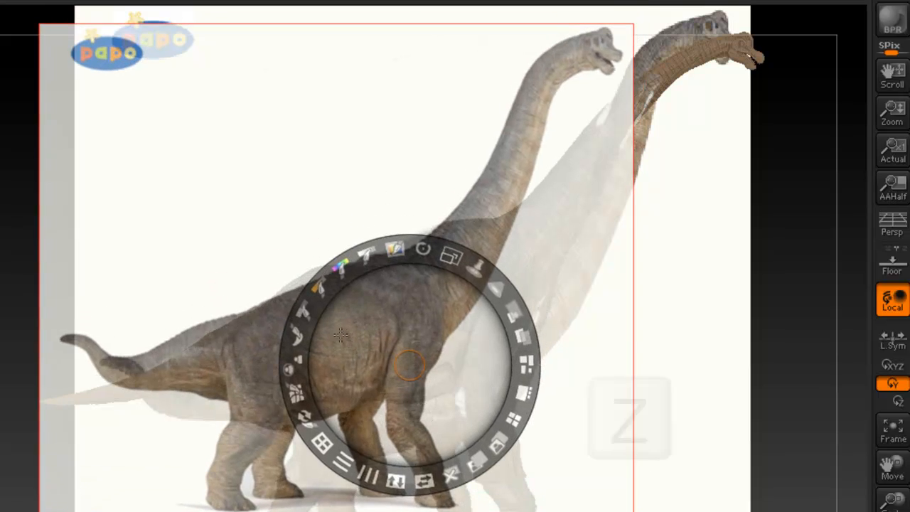
key(z)
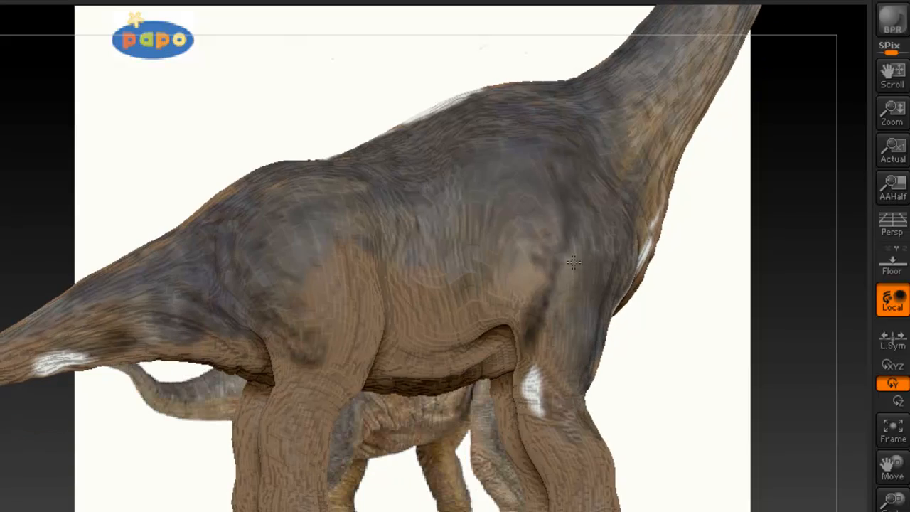
drag(576, 264, 555, 270)
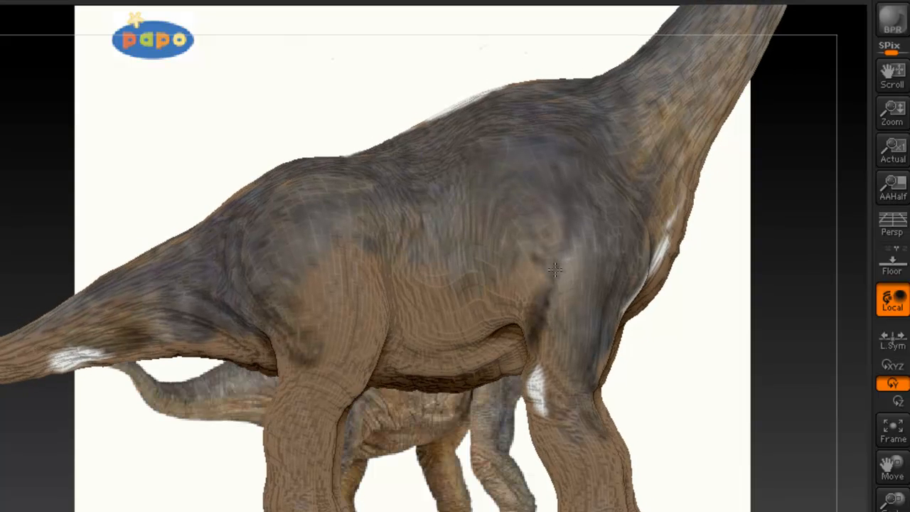
drag(555, 270, 416, 386)
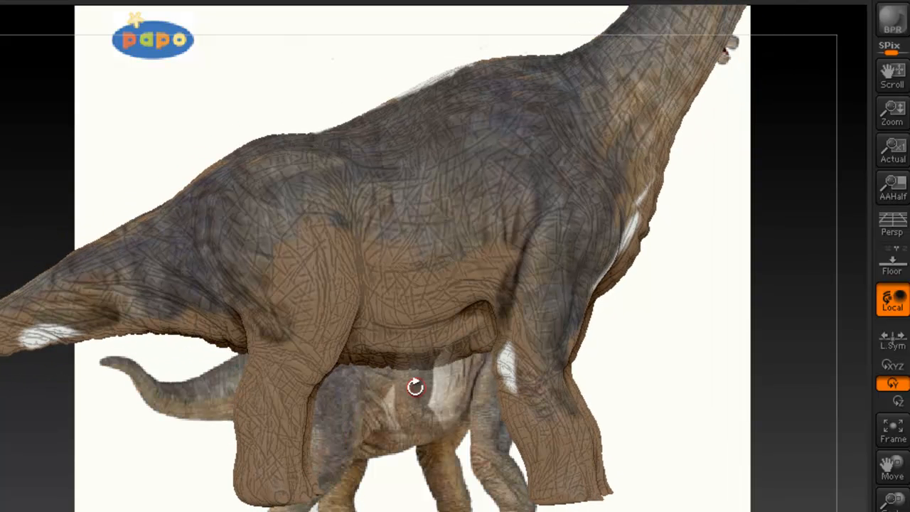
drag(415, 386, 423, 331)
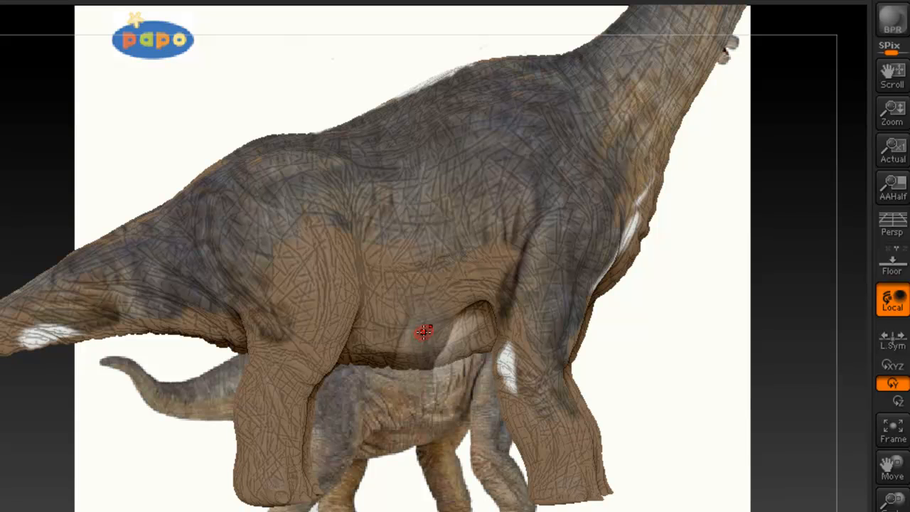
mouse_move(429, 332)
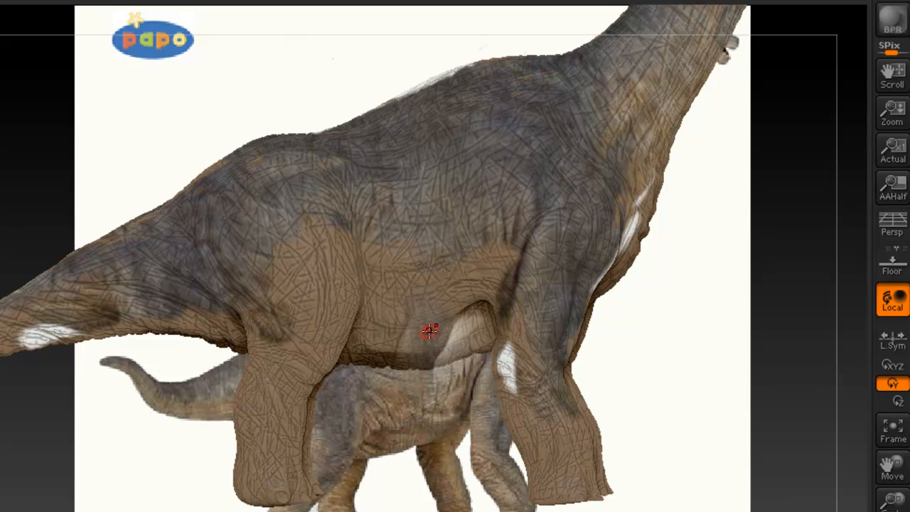
key(shift+z)
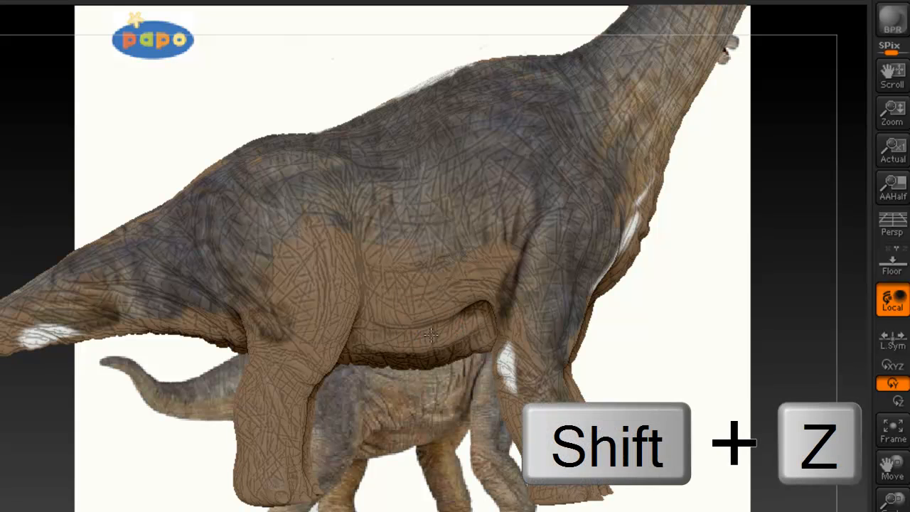
key(shift+z)
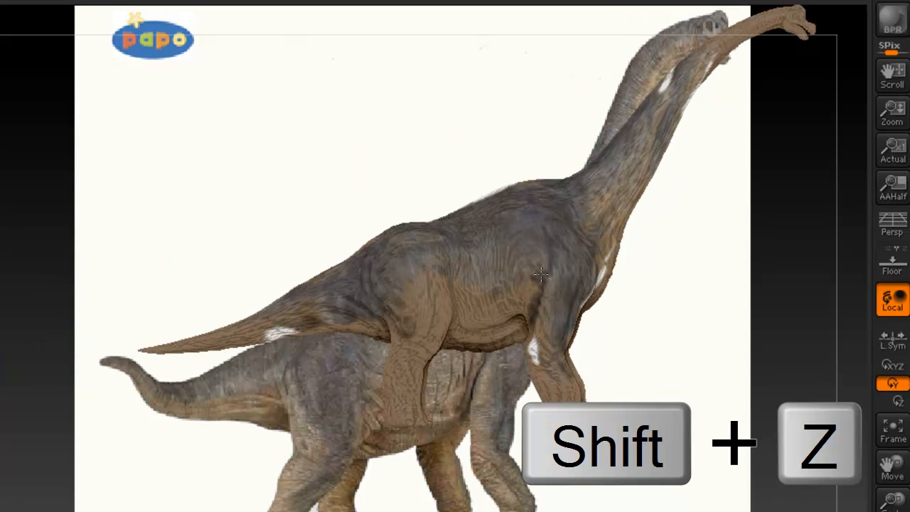
key(shift+z)
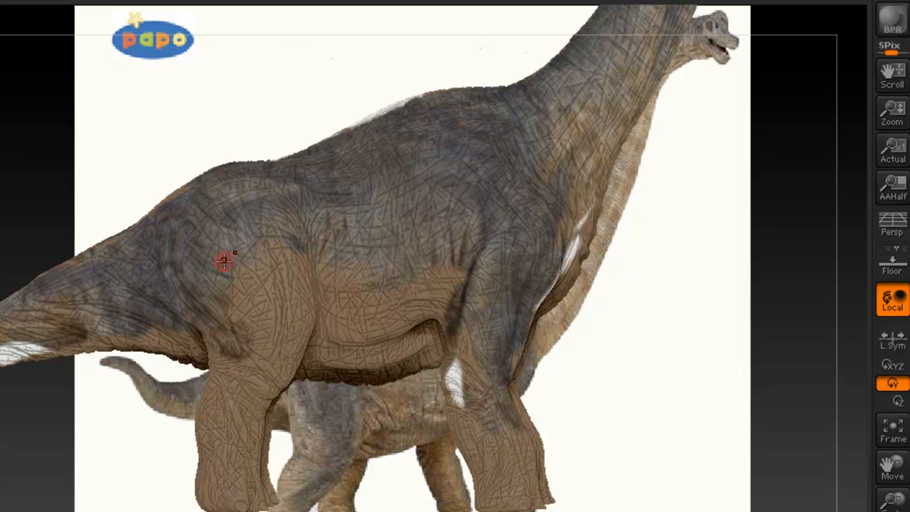
mouse_move(254, 250)
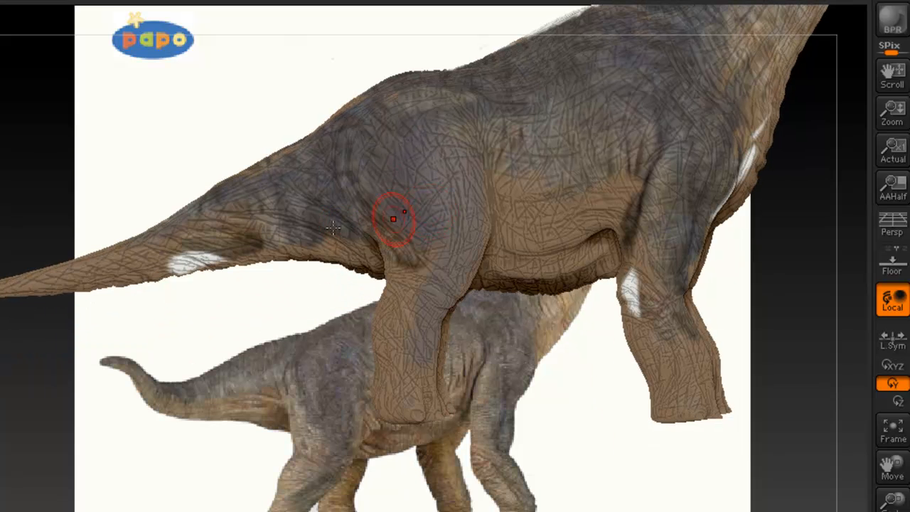
drag(394, 219, 362, 133)
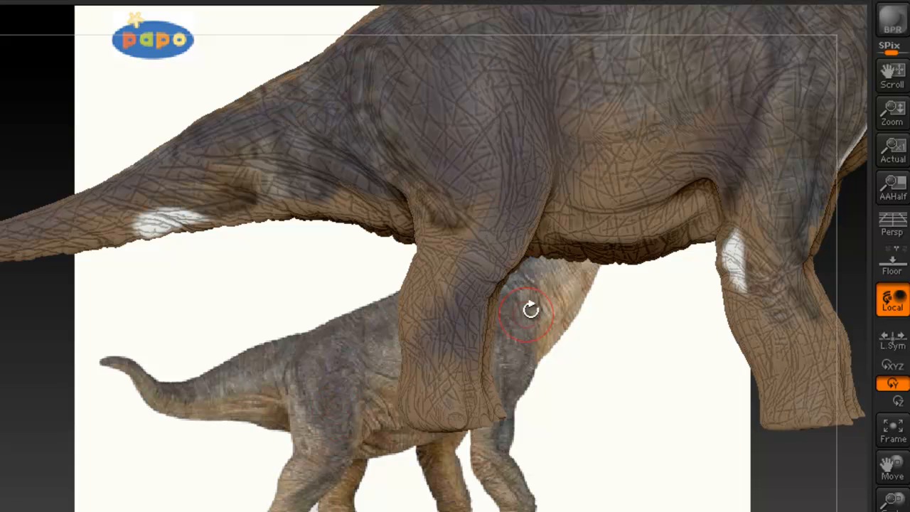
drag(529, 310, 488, 407)
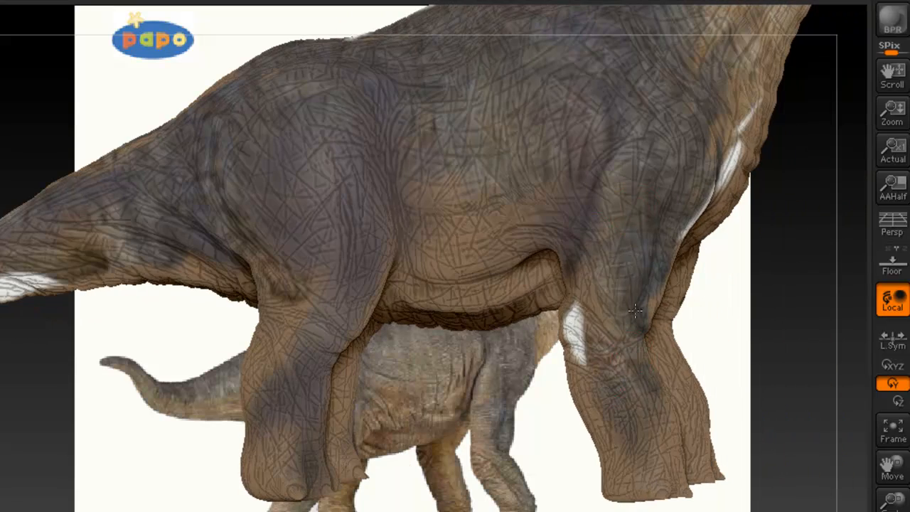
drag(633, 309, 611, 185)
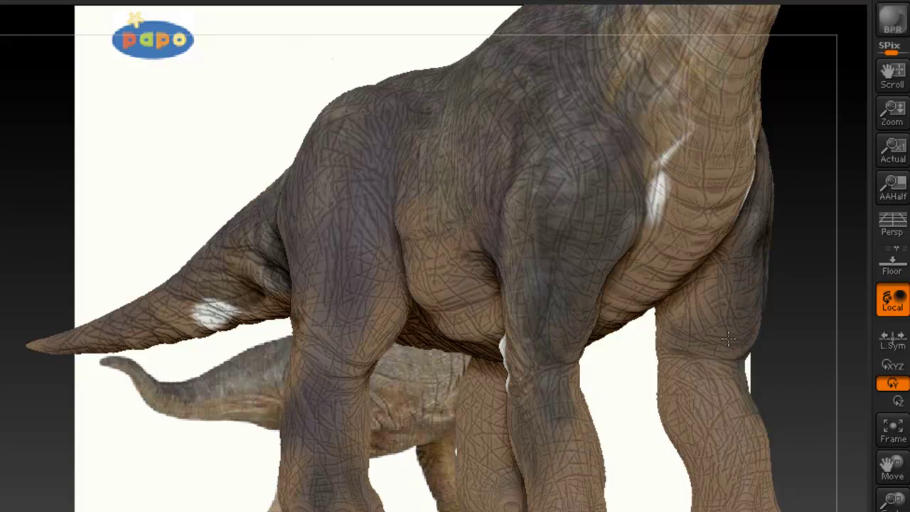
drag(728, 340, 637, 241)
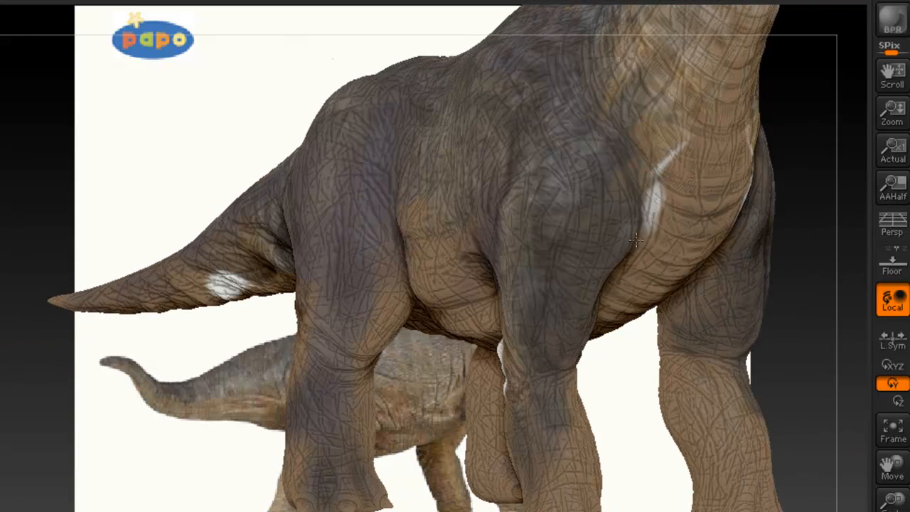
drag(636, 241, 519, 85)
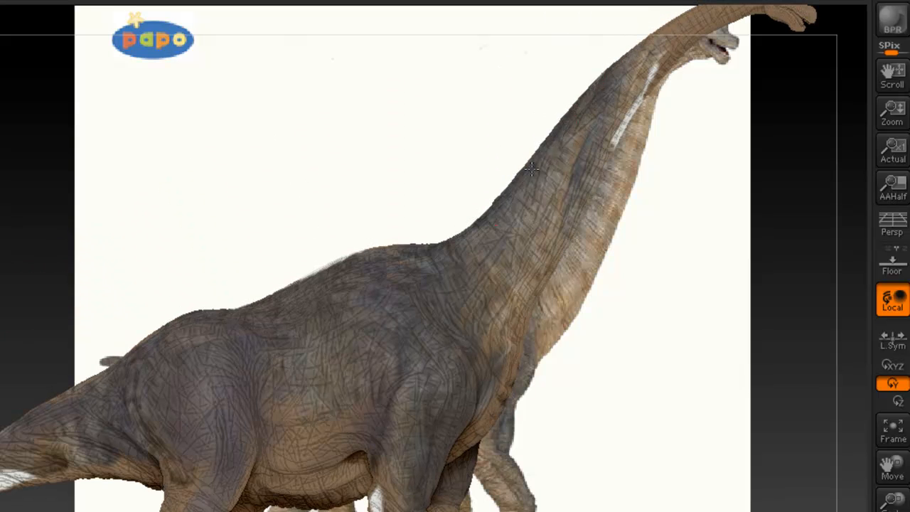
drag(533, 170, 398, 241)
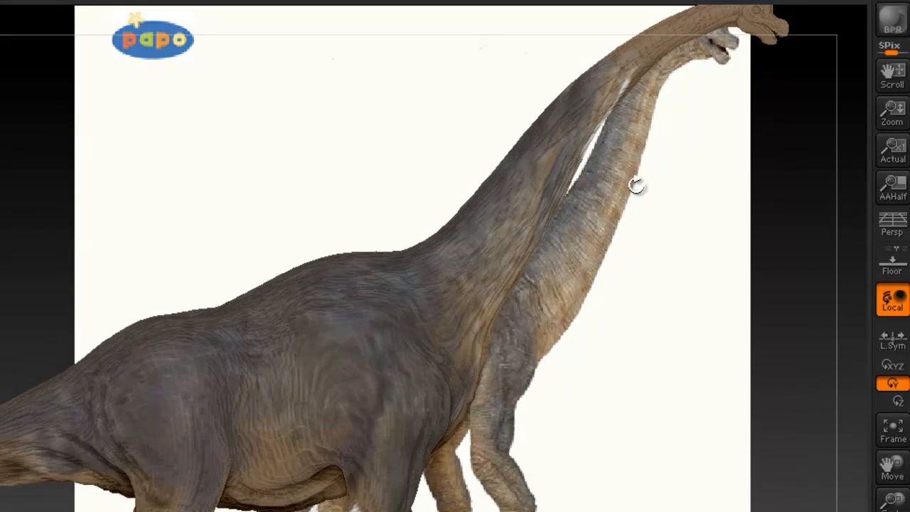
drag(636, 185, 672, 79)
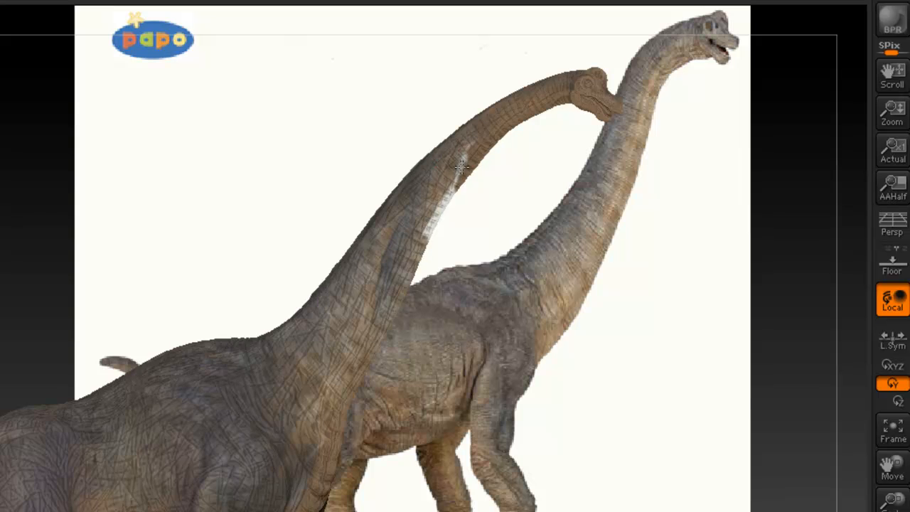
drag(462, 167, 398, 298)
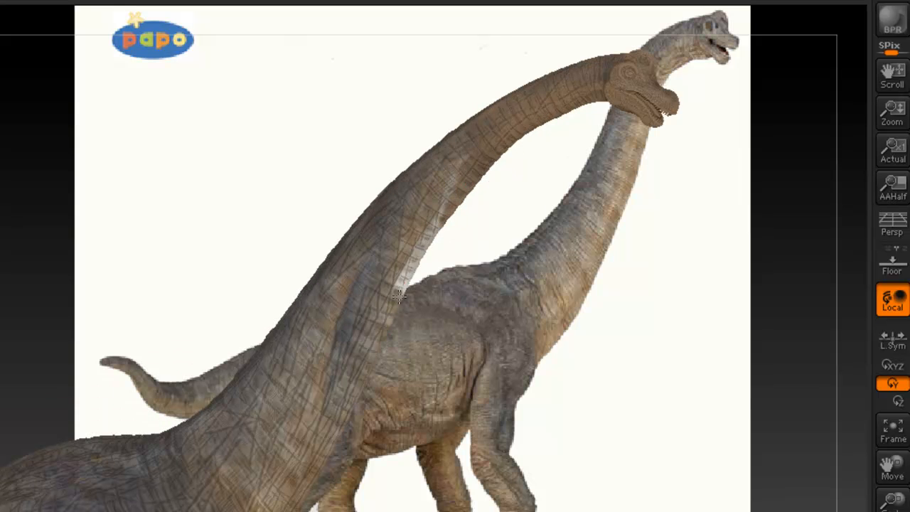
drag(398, 299, 487, 160)
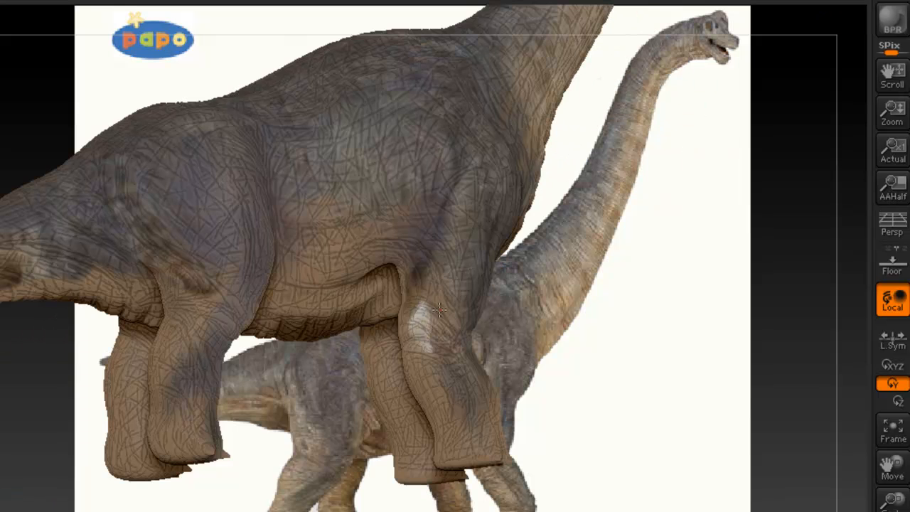
drag(437, 309, 537, 274)
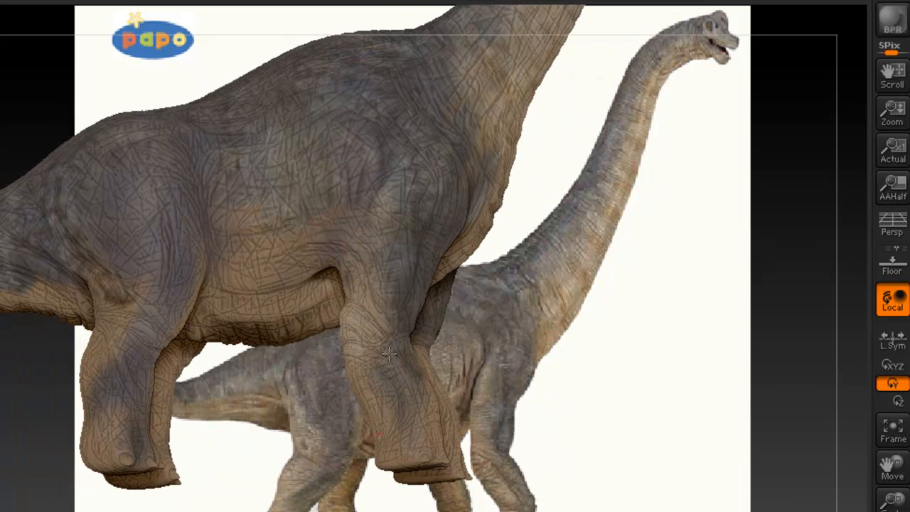
drag(388, 353, 252, 452)
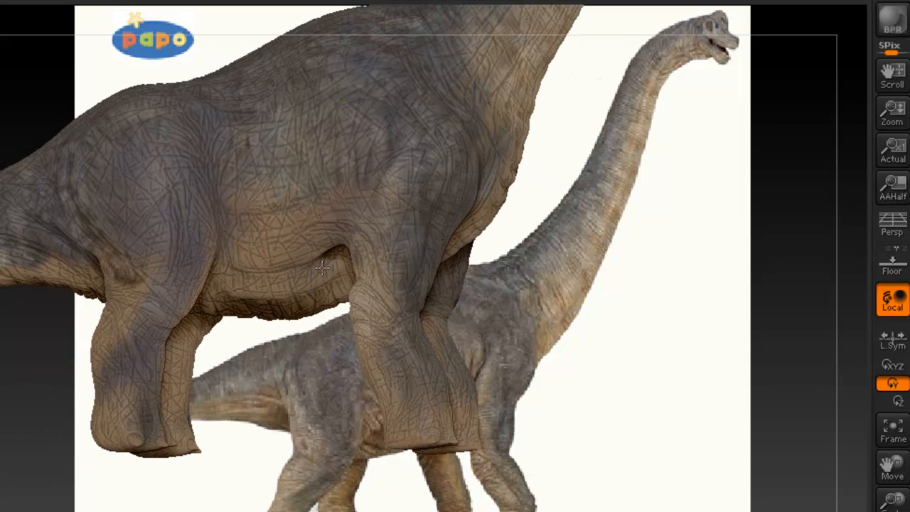
drag(320, 269, 256, 362)
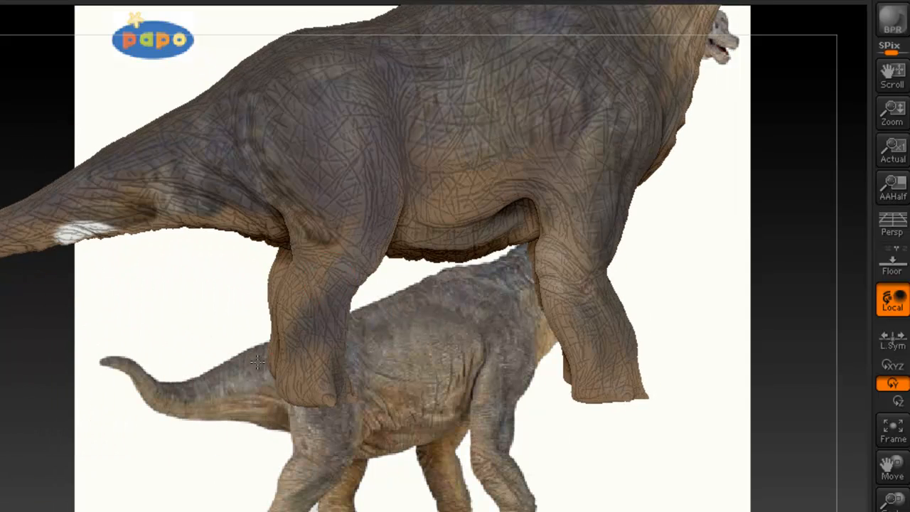
drag(256, 363, 303, 434)
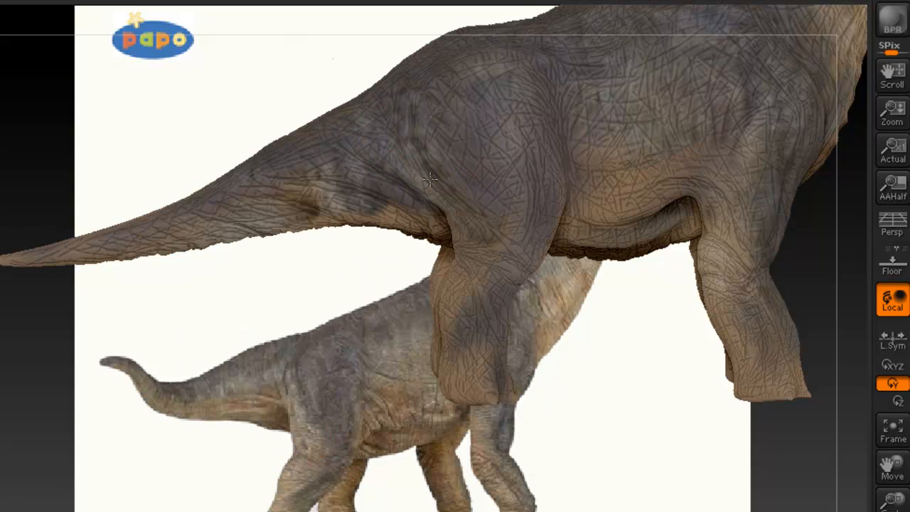
drag(426, 182, 387, 138)
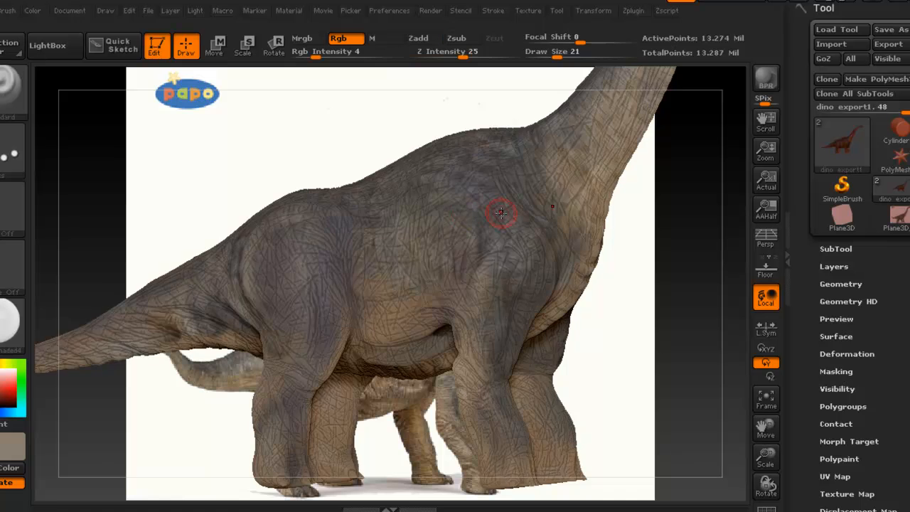
drag(501, 213, 396, 239)
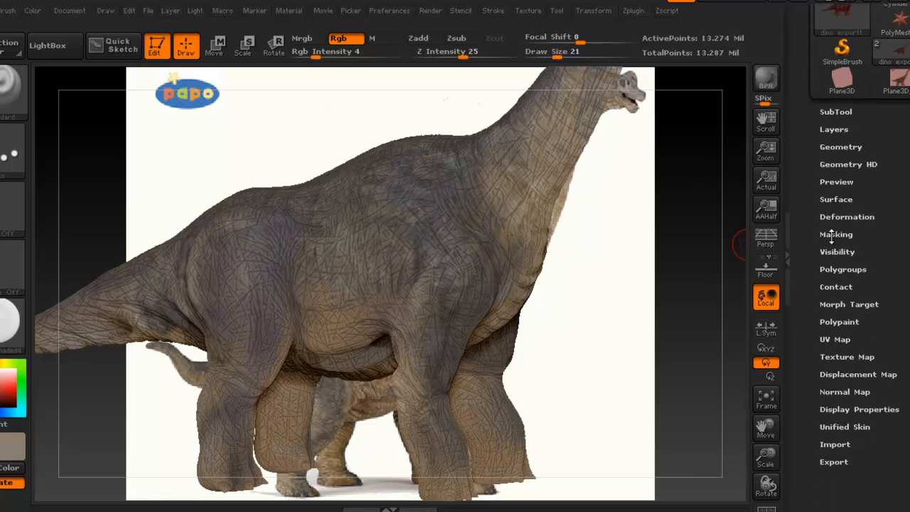
- Open the Tool > Masking options to reach Mask By Cavity Intensity
click(836, 234)
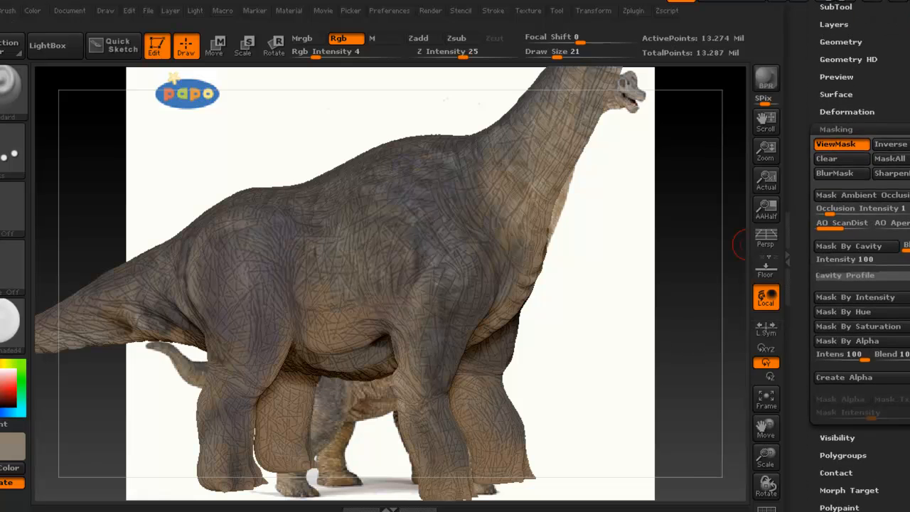
mouse_move(766, 297)
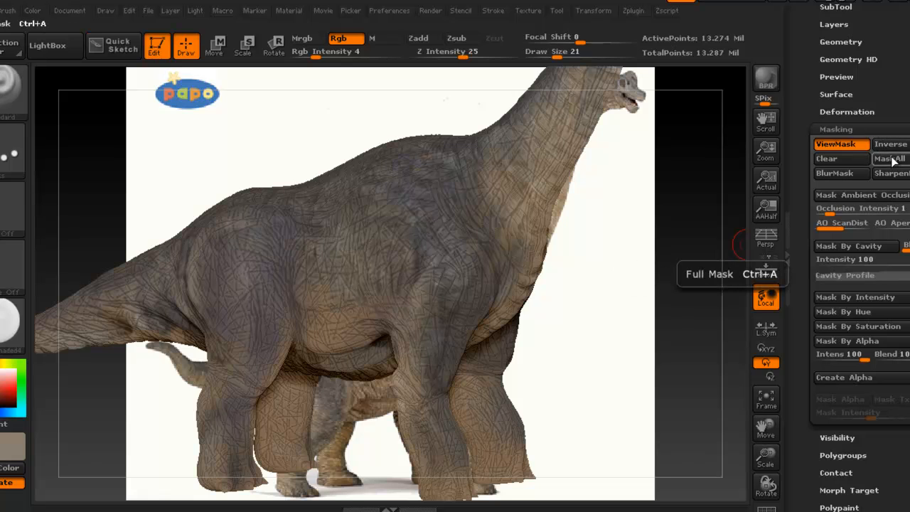
mouse_move(860, 223)
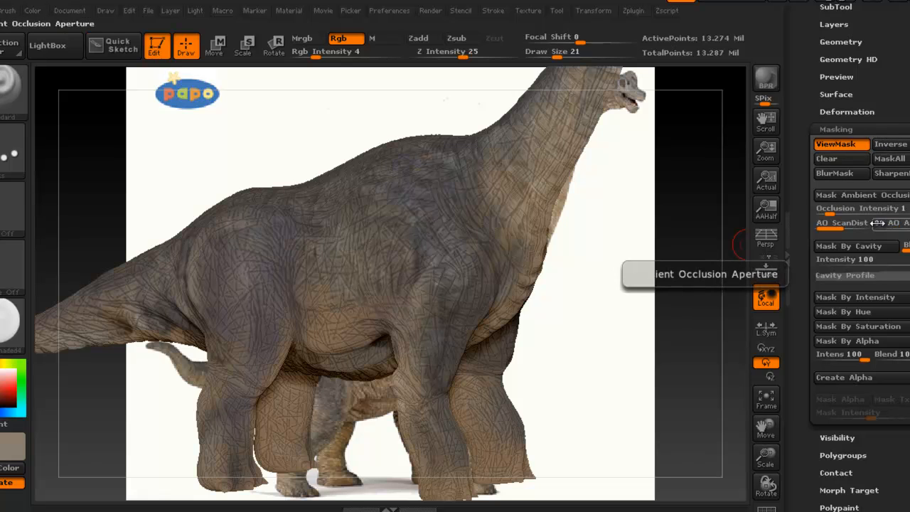
mouse_move(860, 208)
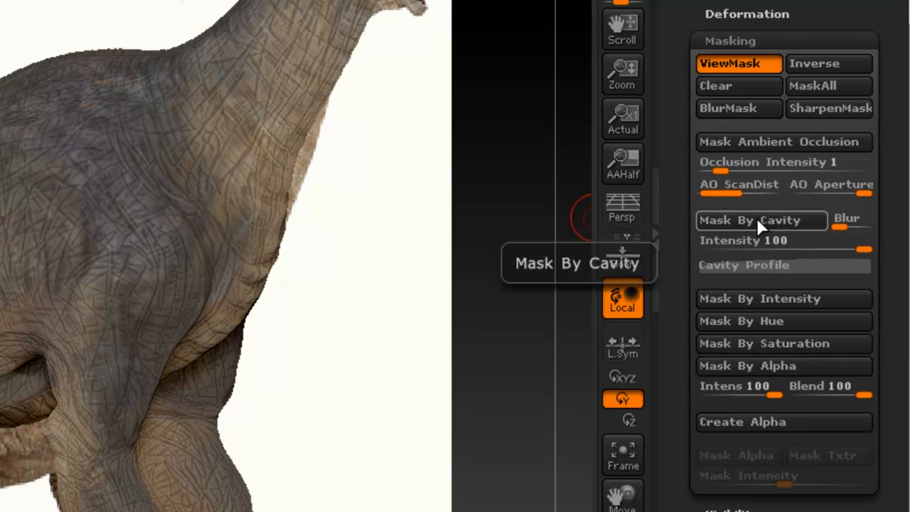
mouse_move(757, 228)
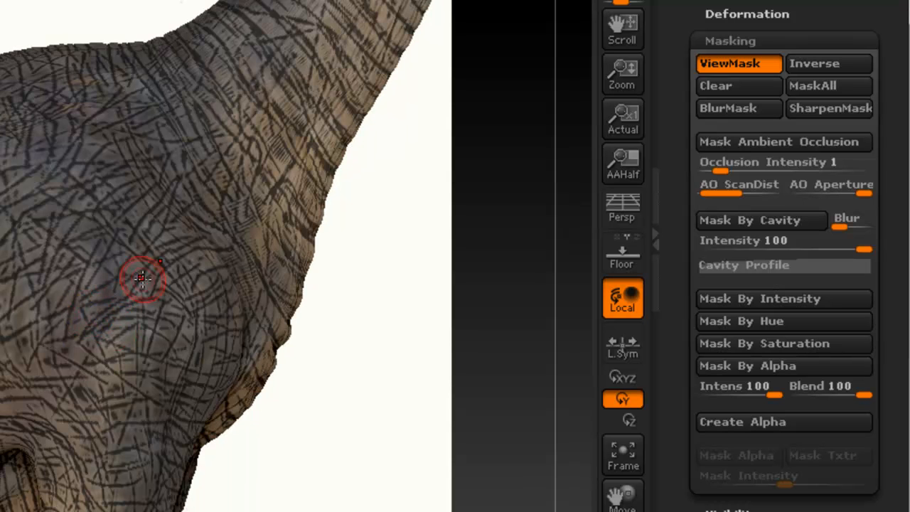
mouse_move(78, 235)
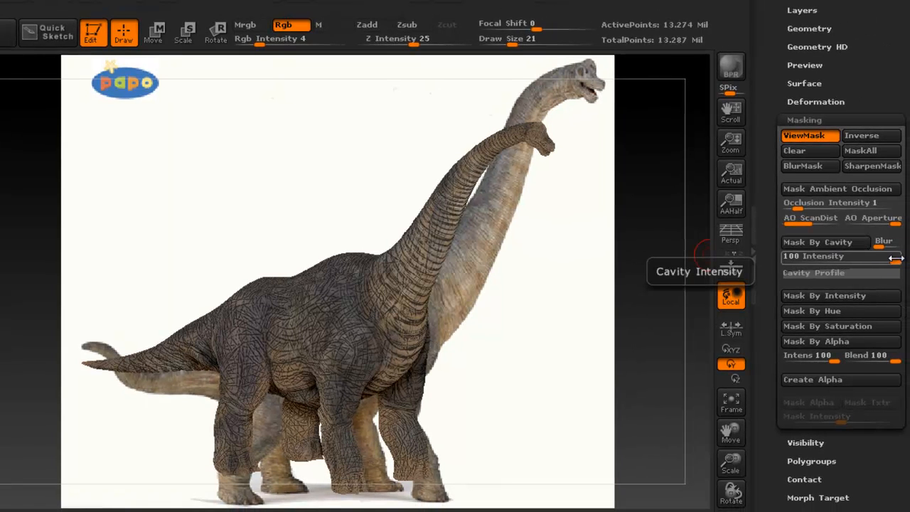
- Expand the Cavity Profile curve and rotate the view toward the dinosaur's head
click(813, 273)
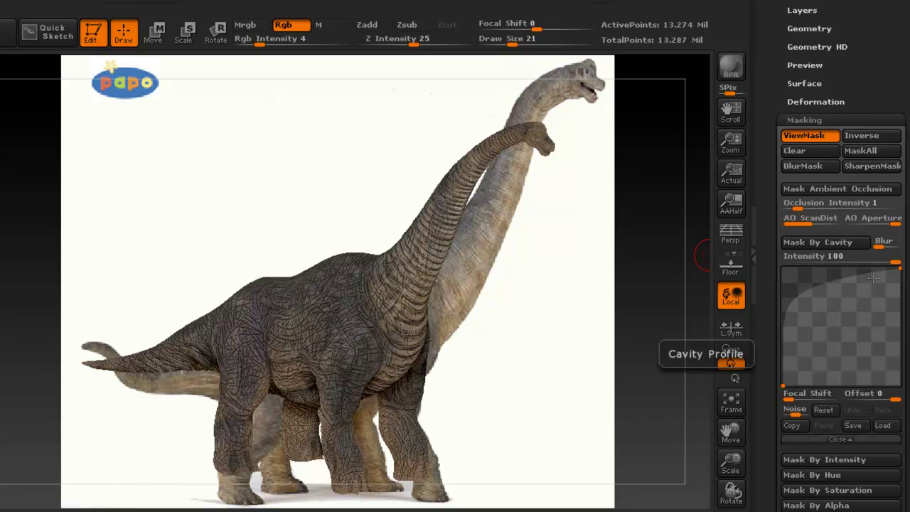
mouse_move(821, 299)
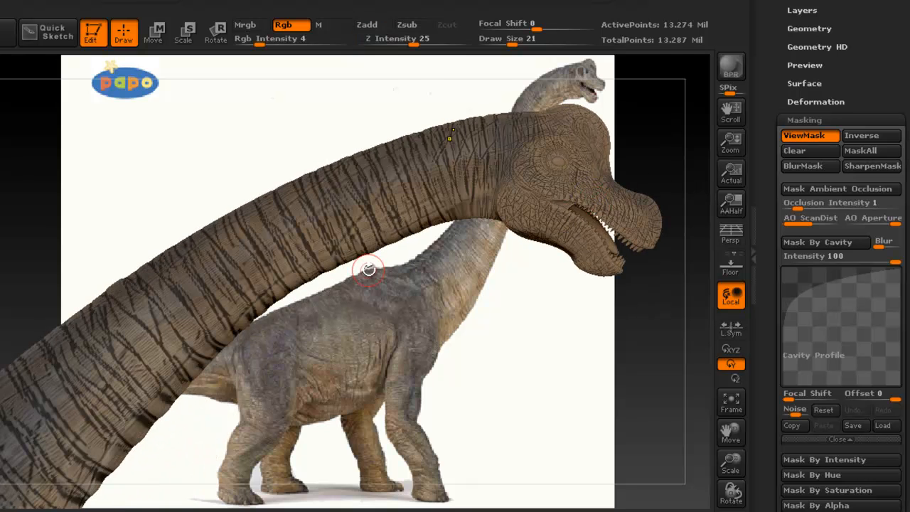
drag(369, 269, 409, 240)
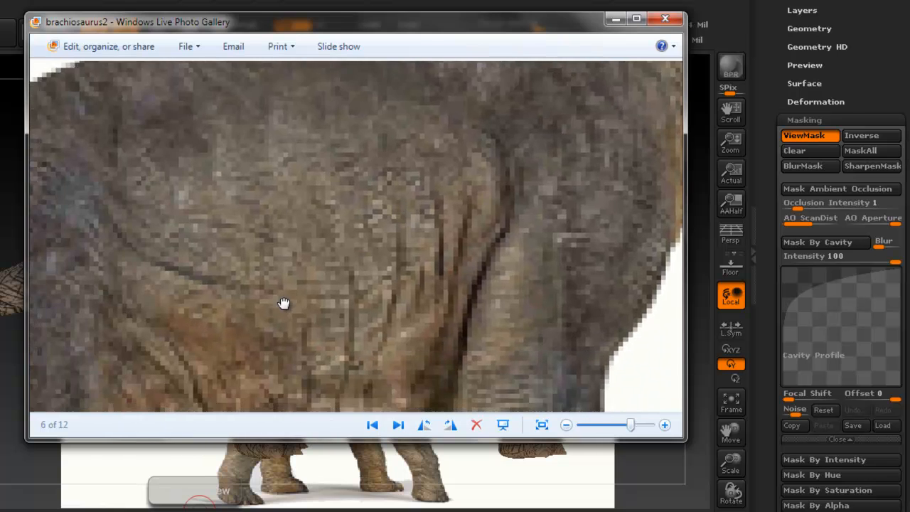
- Pan the zoomed reference photo across the body skin and down to the legs
drag(284, 303, 443, 265)
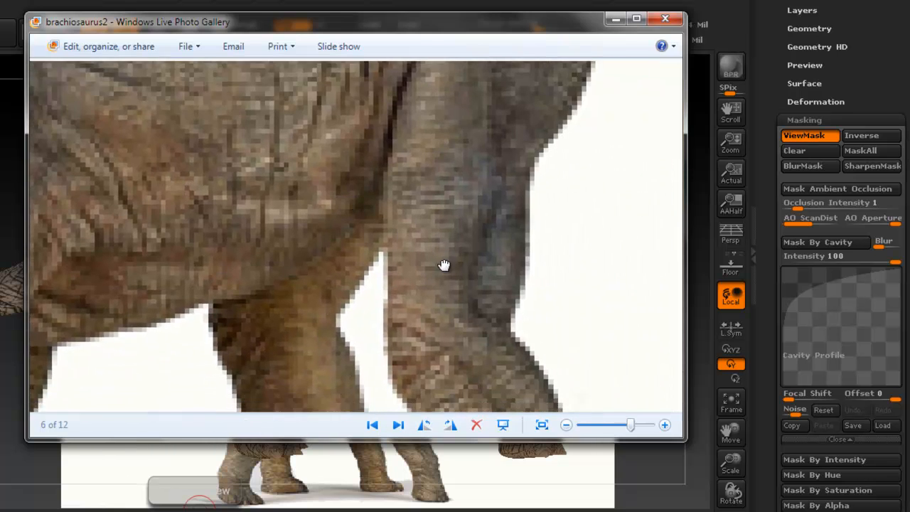
drag(445, 265, 508, 302)
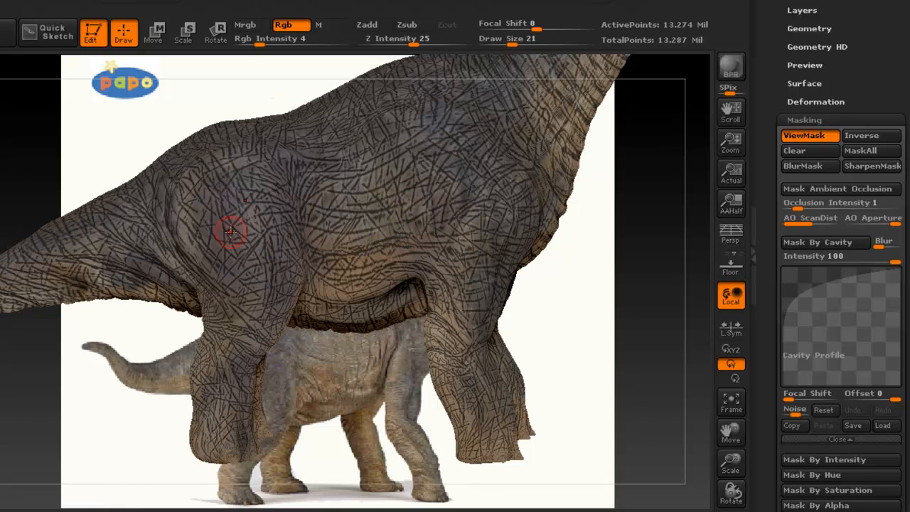
mouse_move(420, 274)
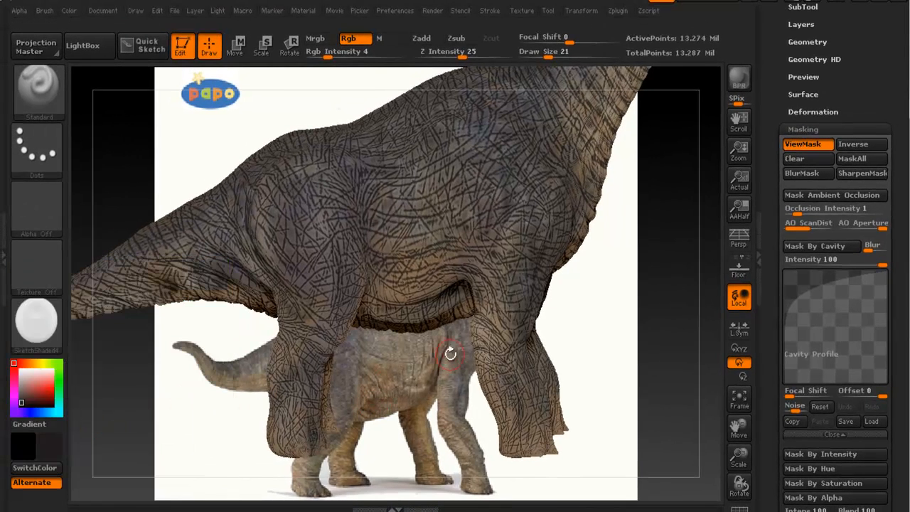
- Turn the model to view the body and apply Inverse to the cavity mask
drag(450, 353, 428, 292)
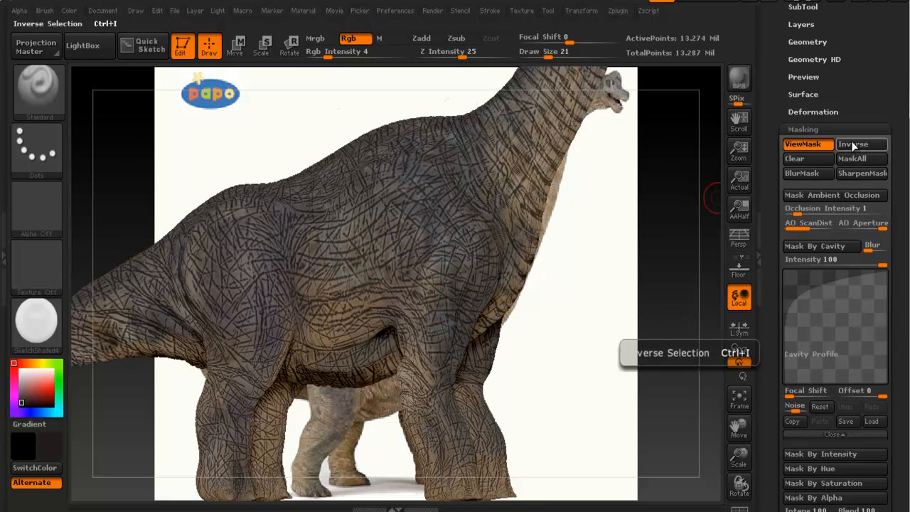
click(861, 143)
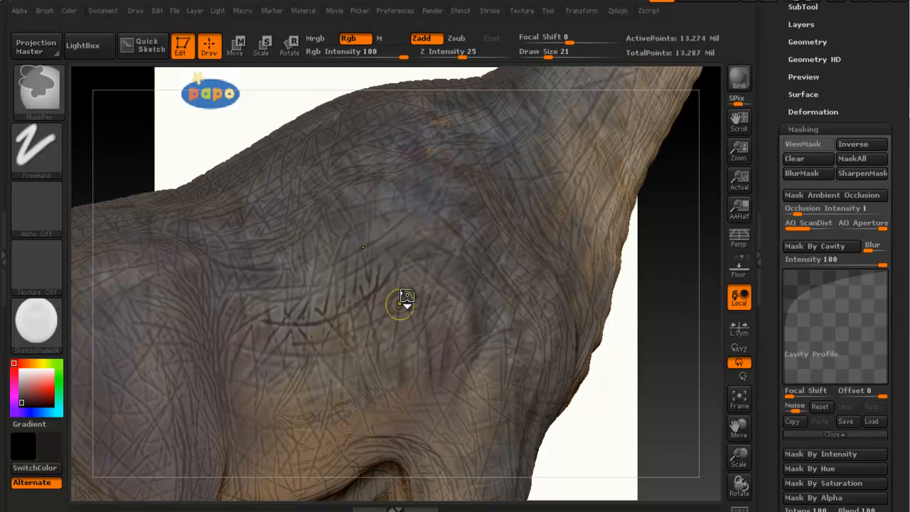
- Resume colour painting, raise Rgb Intensity to about 54 and open the Color palette
click(807, 144)
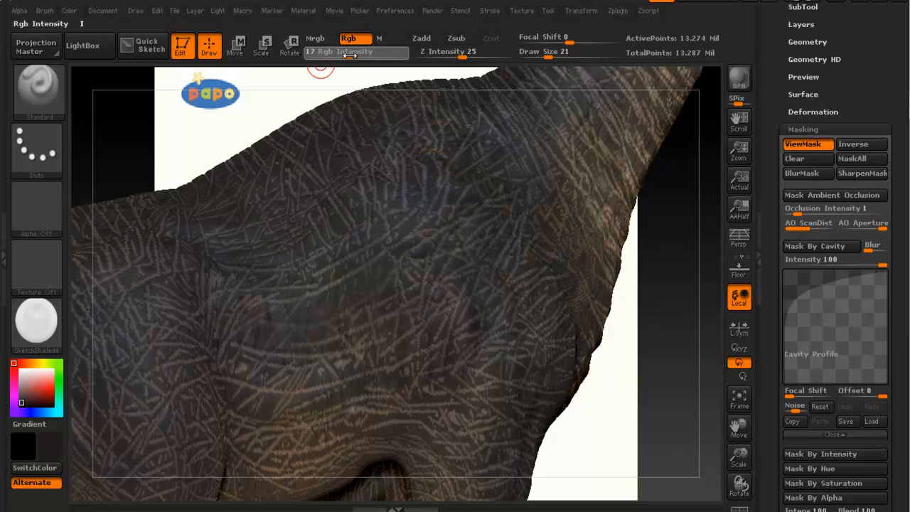
drag(349, 51, 373, 51)
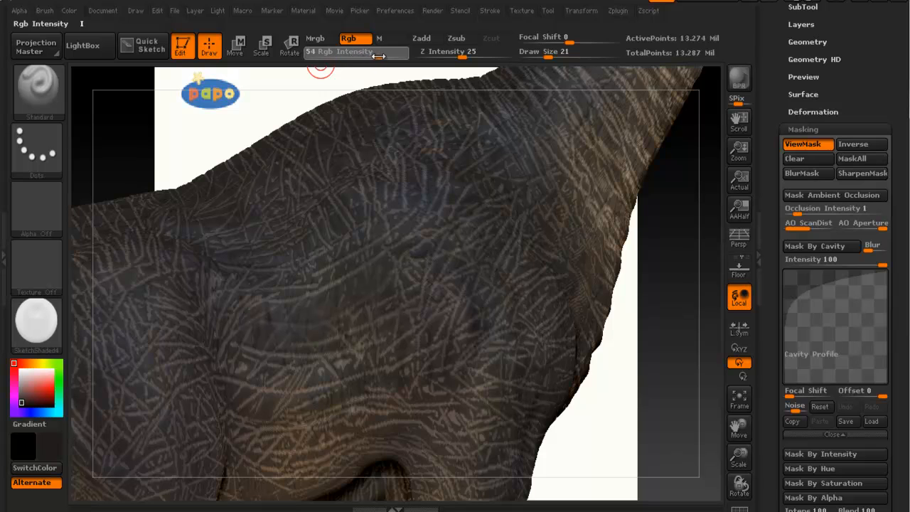
click(69, 10)
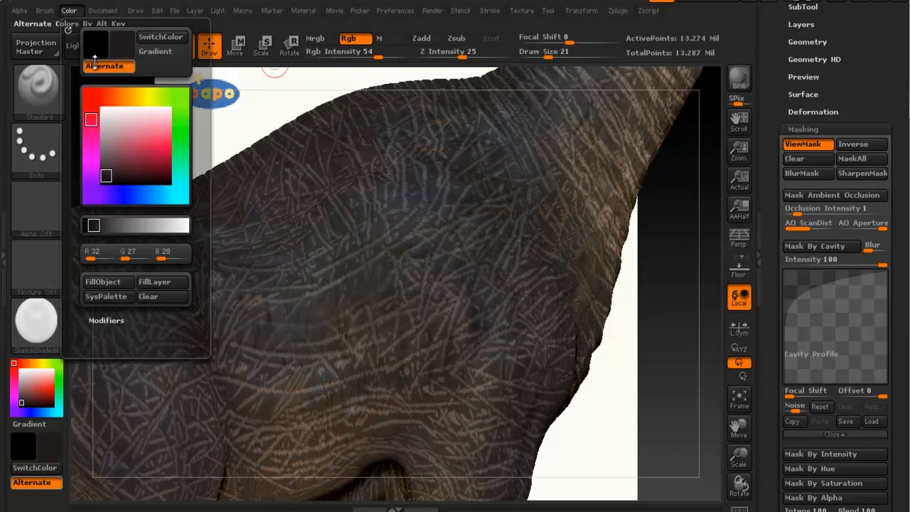
mouse_move(108, 282)
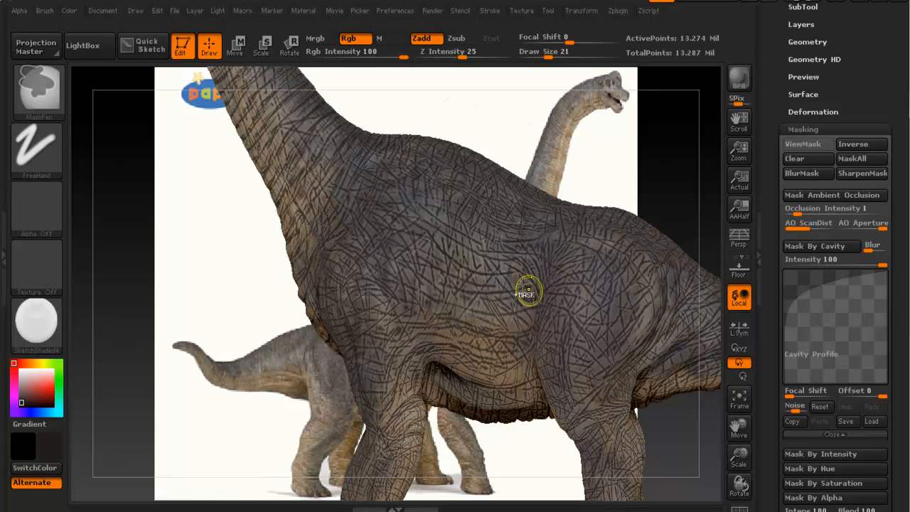
- Switch back to the Standard brush to resume colour painting
click(807, 143)
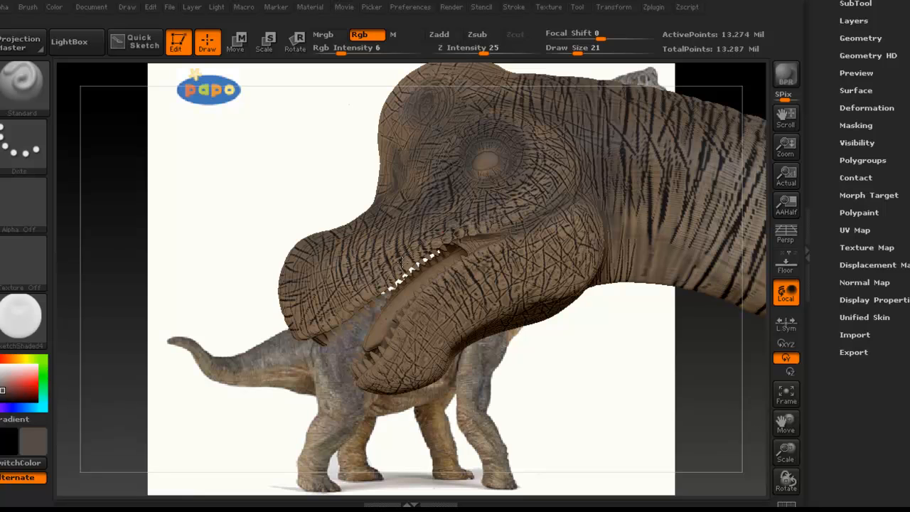
- Pick a light tan colour, swing the head and neck around, and brush tan along the neck
click(387, 256)
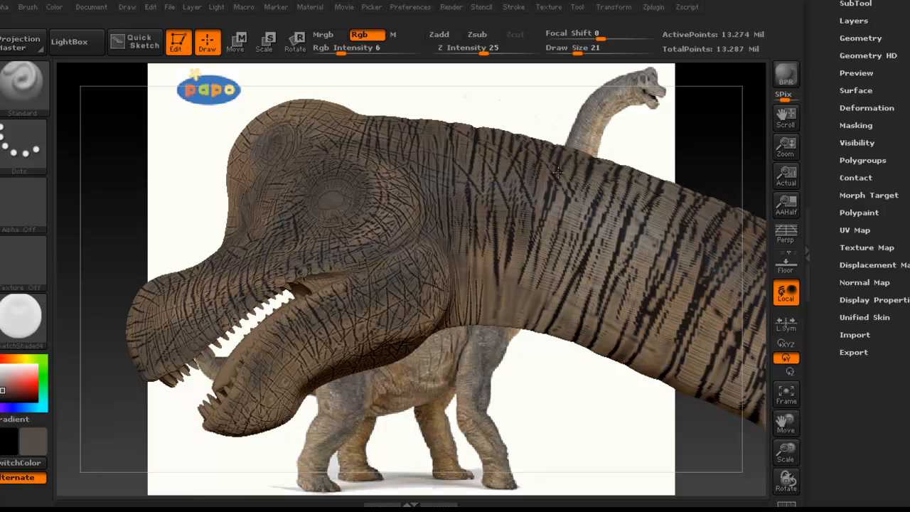
drag(558, 173, 472, 192)
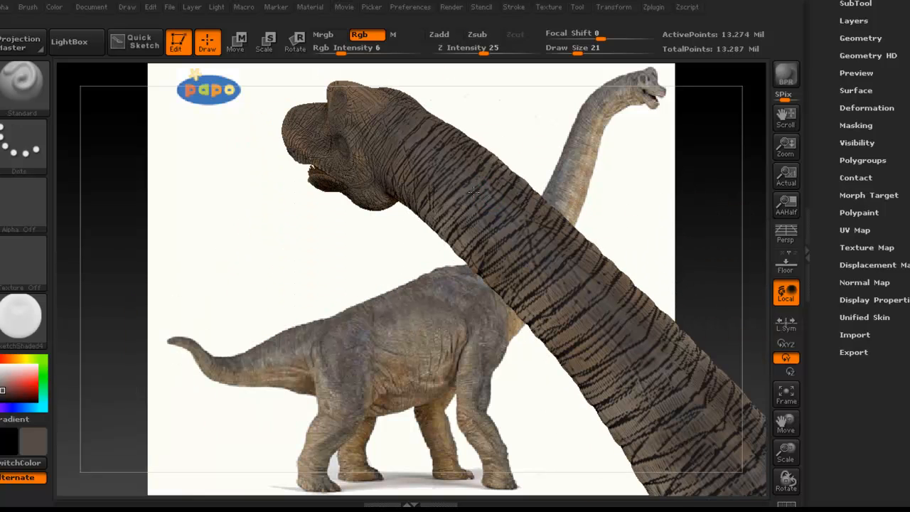
drag(473, 190, 518, 227)
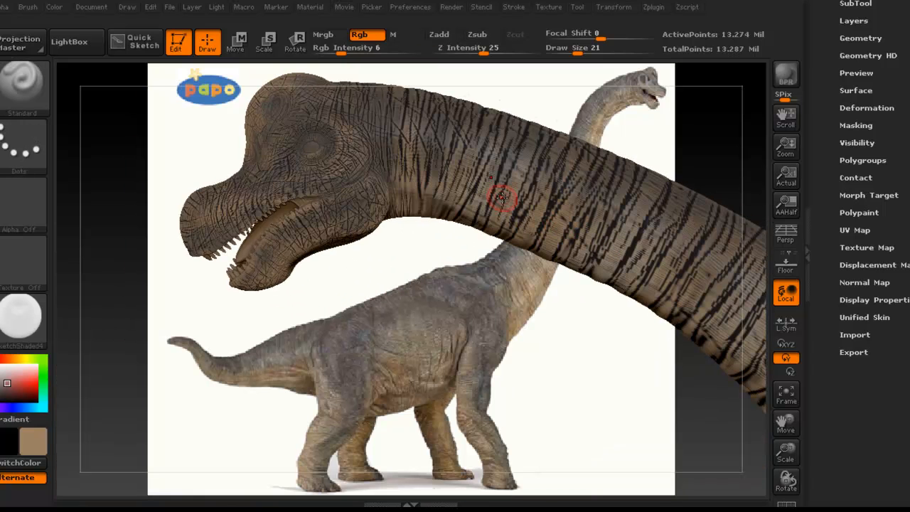
drag(501, 198, 491, 208)
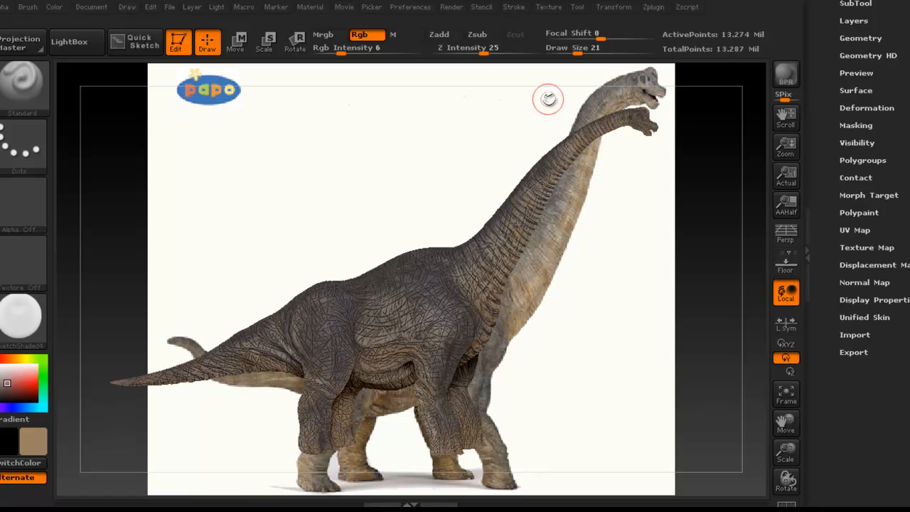
- Turn off the reference photo so the brachiosaurus shows against the dark background
click(548, 6)
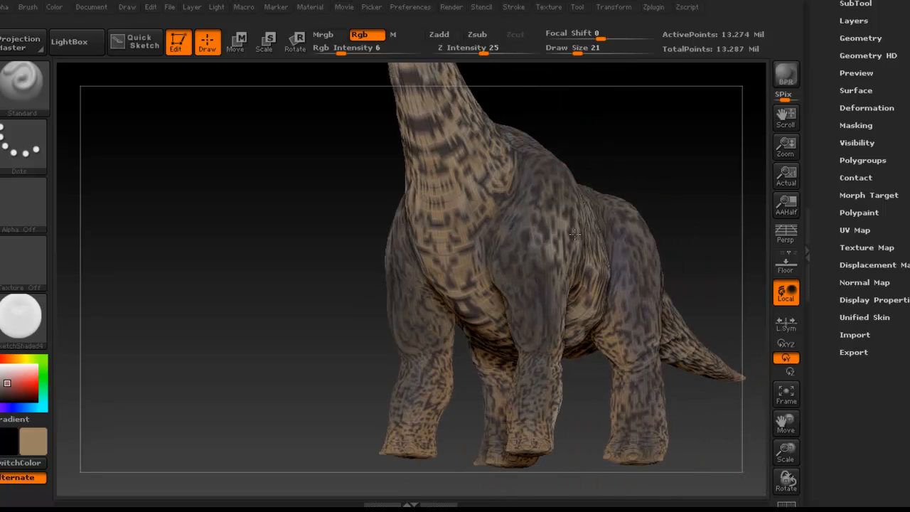
drag(576, 235, 536, 253)
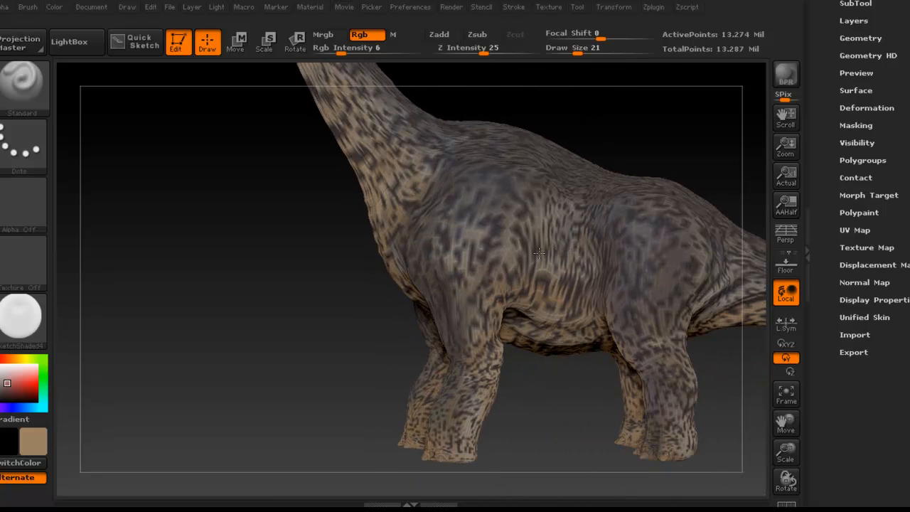
drag(539, 254, 564, 231)
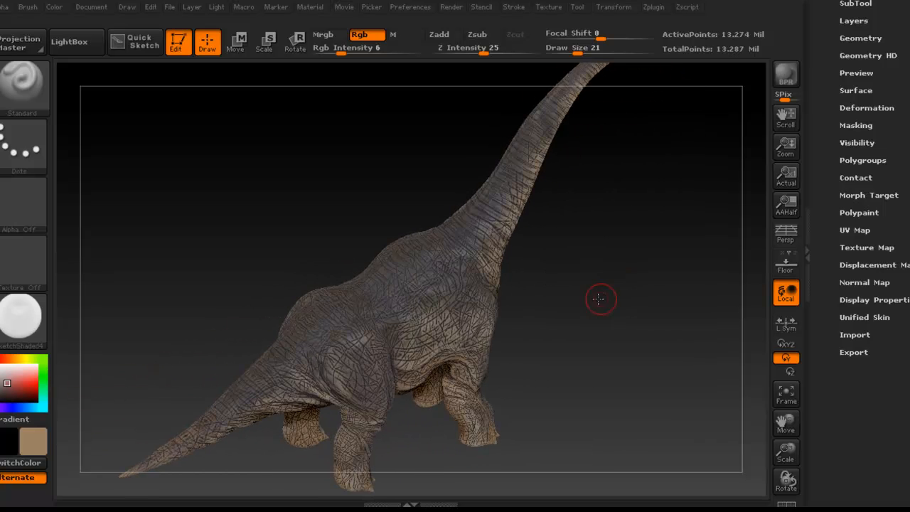
drag(599, 299, 568, 238)
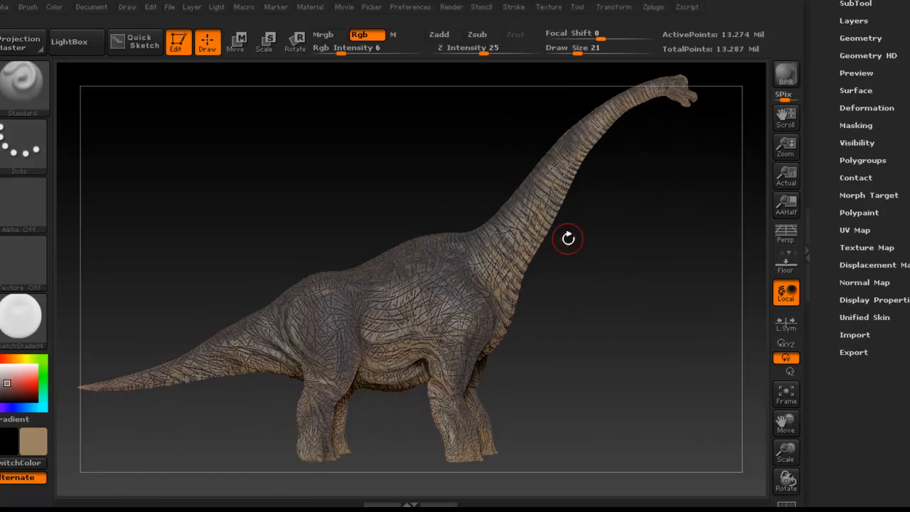
drag(567, 238, 557, 261)
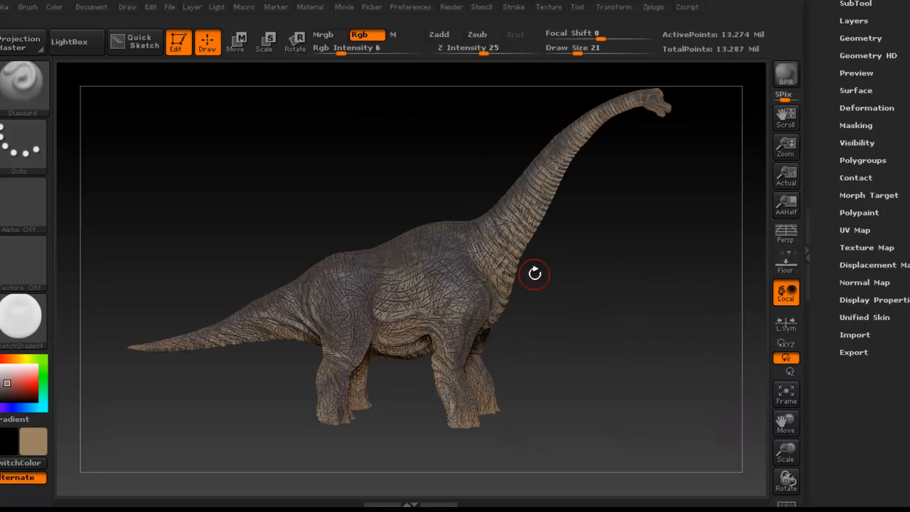
drag(533, 273, 526, 288)
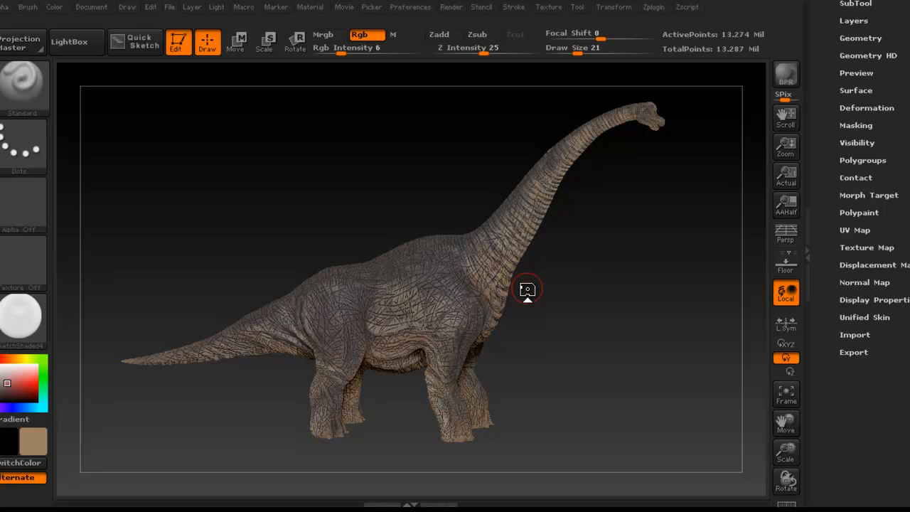
mouse_move(527, 290)
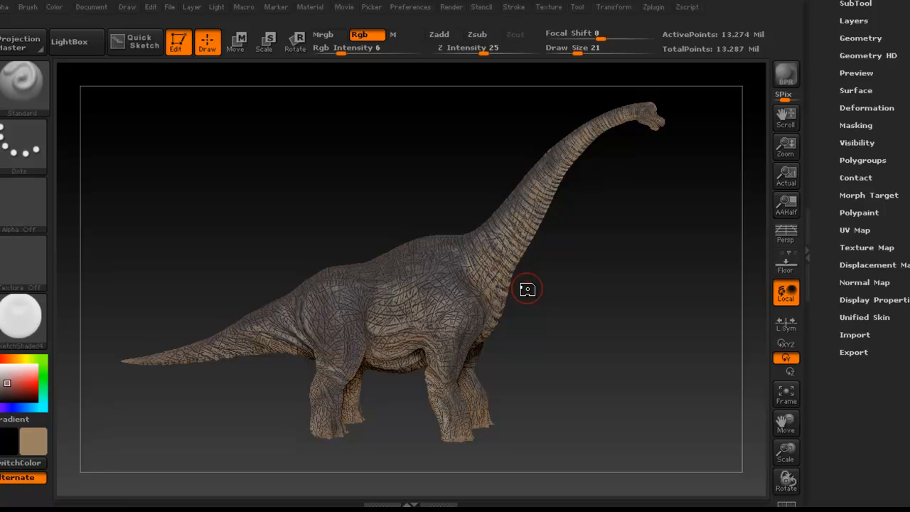